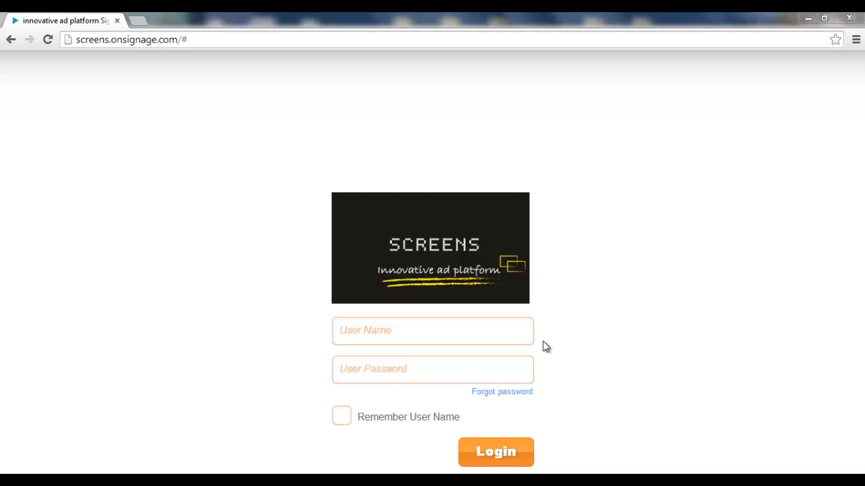
pyautogui.moveTo(545, 342)
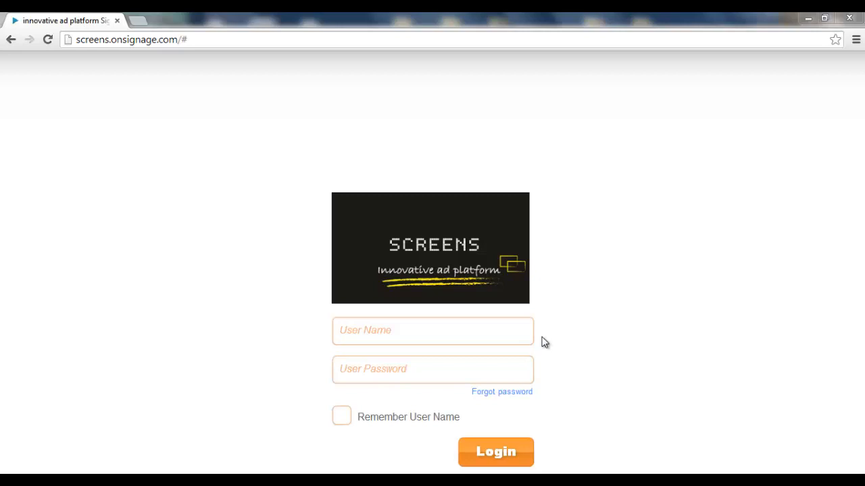
pyautogui.moveTo(558, 341)
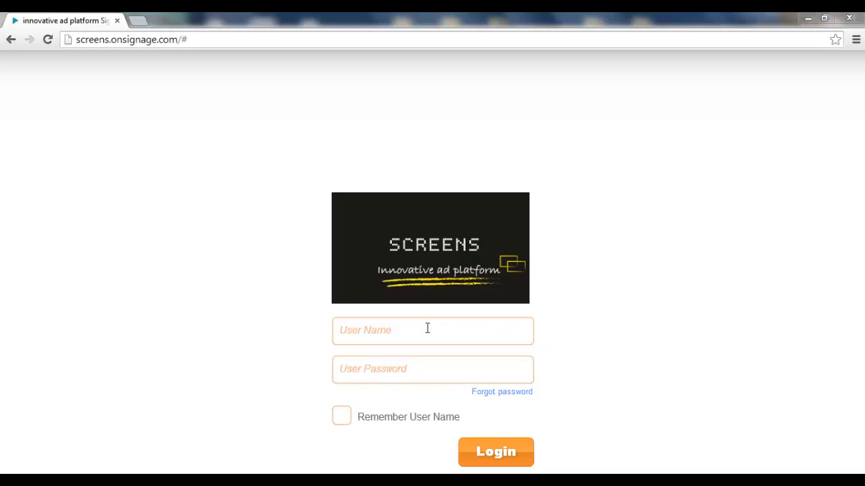
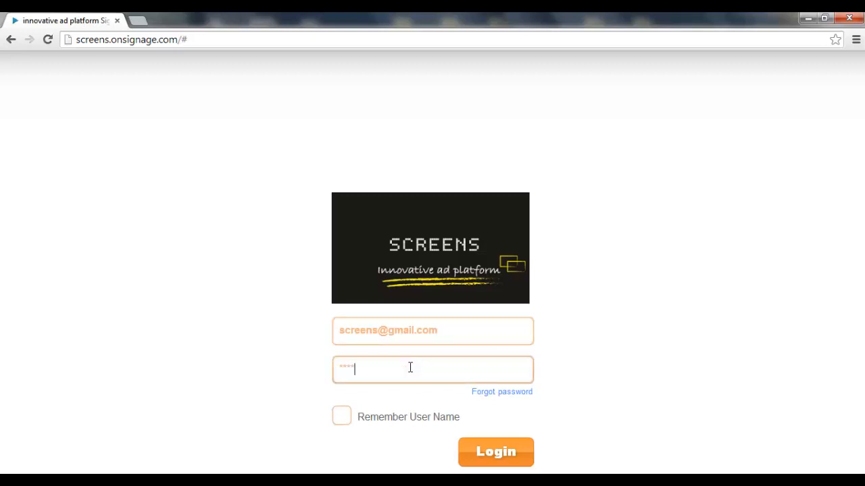
pyautogui.write('password')
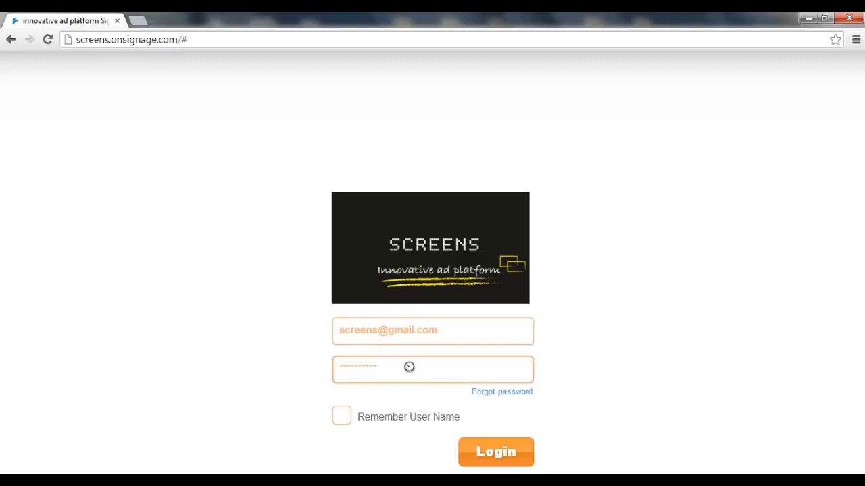
pyautogui.click(496, 452)
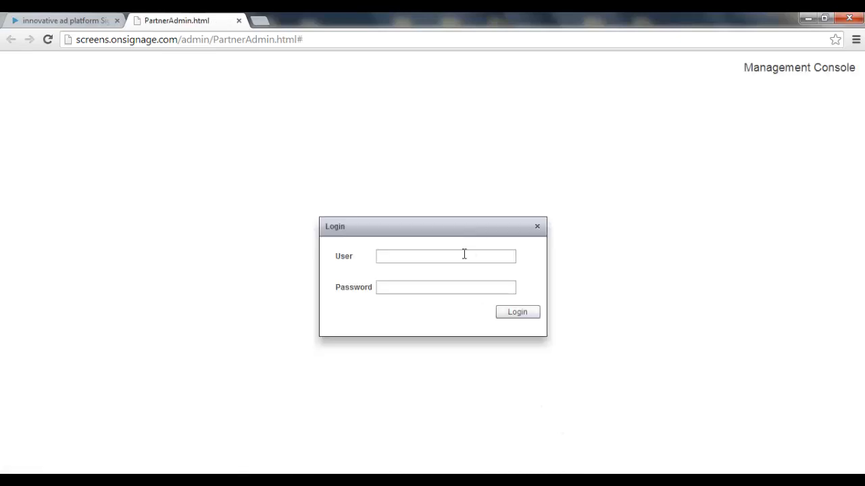
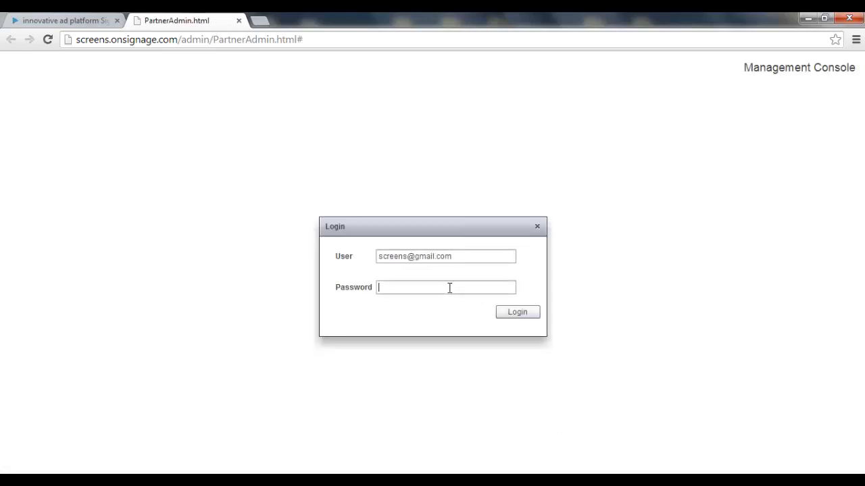
pyautogui.write('password')
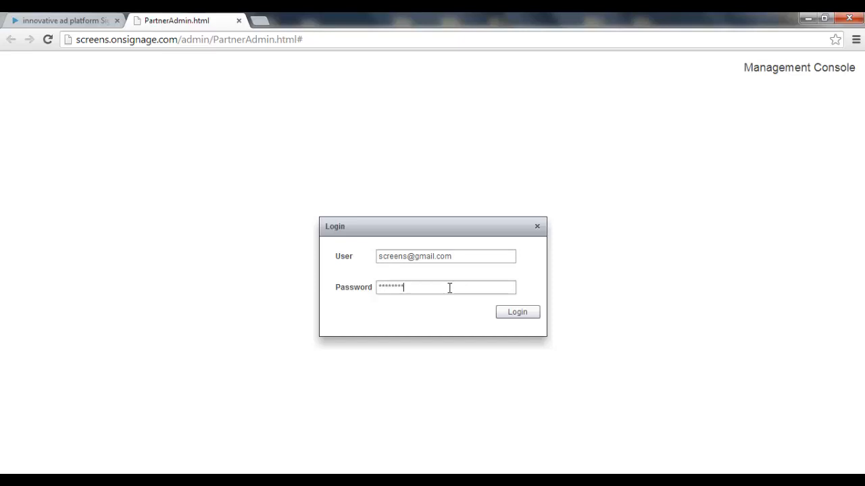
pyautogui.click(517, 311)
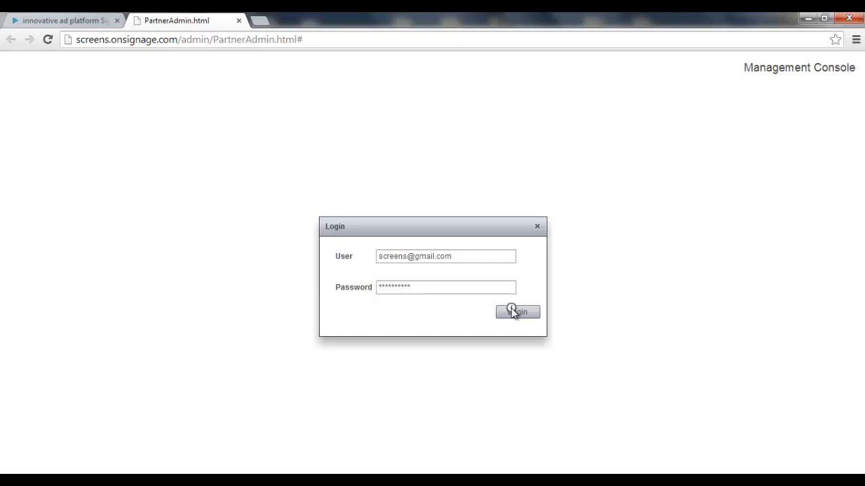
pyautogui.click(518, 311)
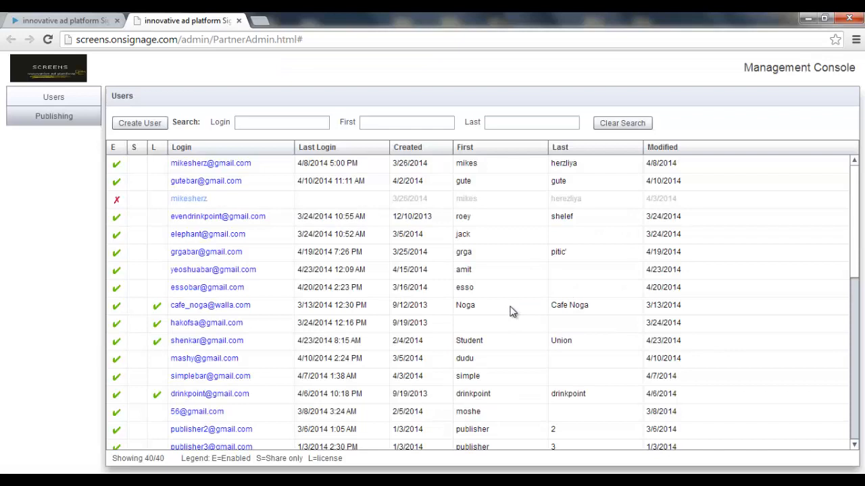
pyautogui.moveTo(451, 256)
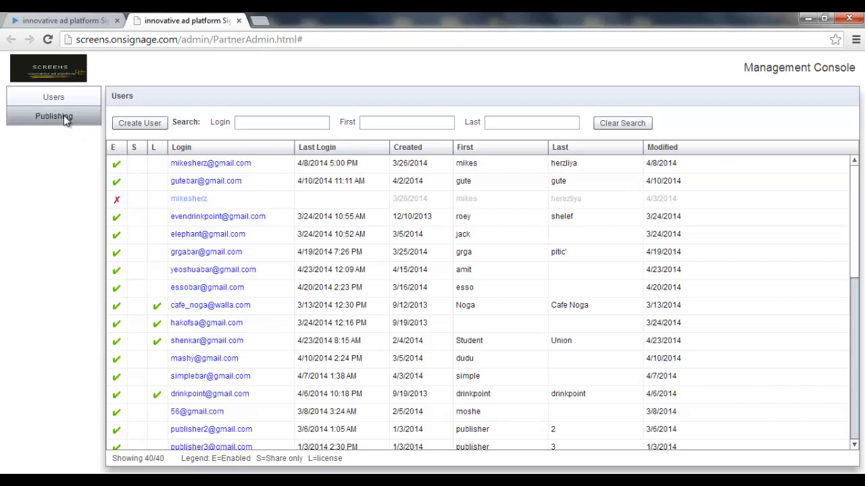
# Open Publishing, browse the Groups and Channels tabs, then return to the two publishers.
pyautogui.click(53, 116)
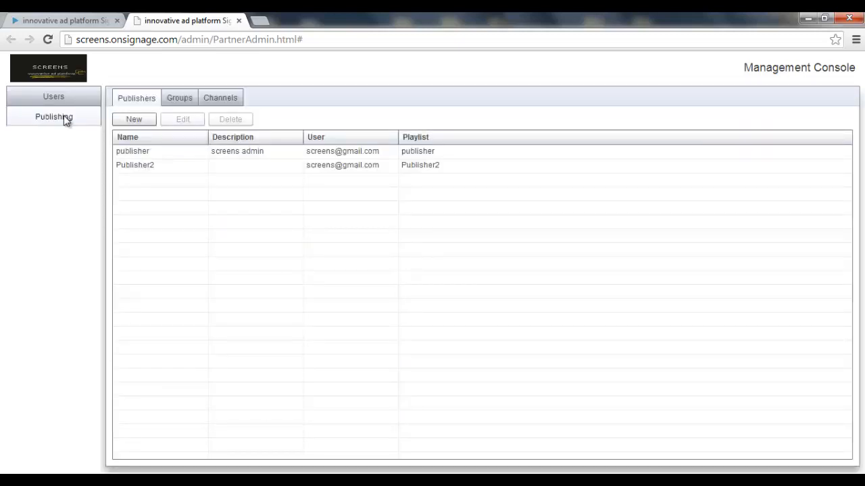
pyautogui.moveTo(93, 121)
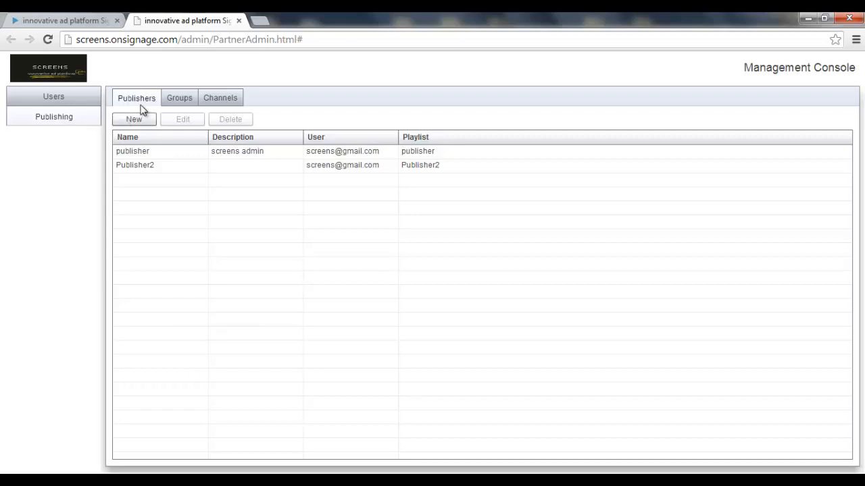
pyautogui.click(179, 98)
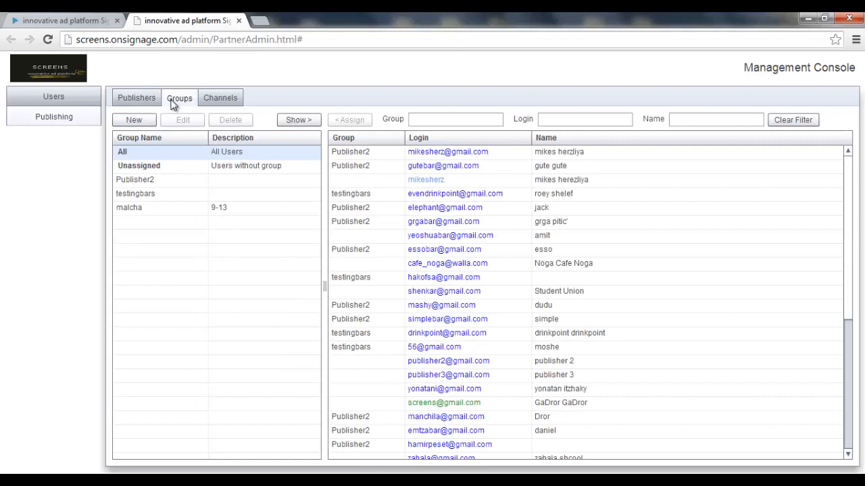
pyautogui.click(219, 97)
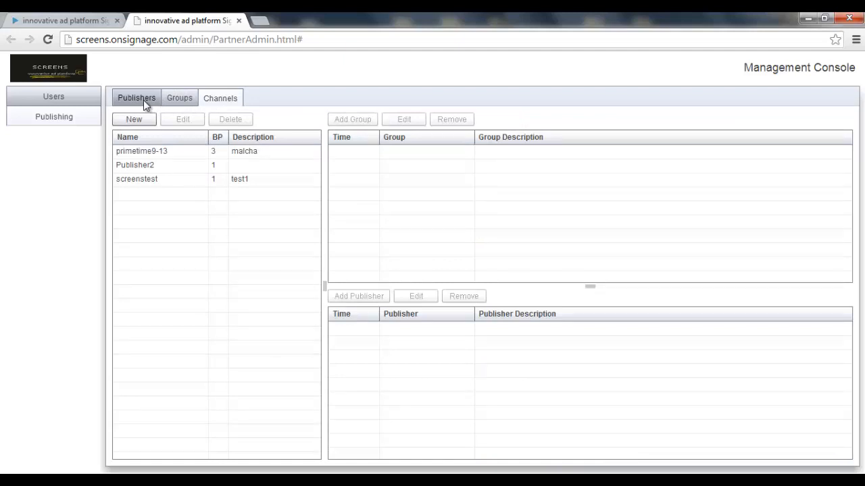
pyautogui.click(135, 98)
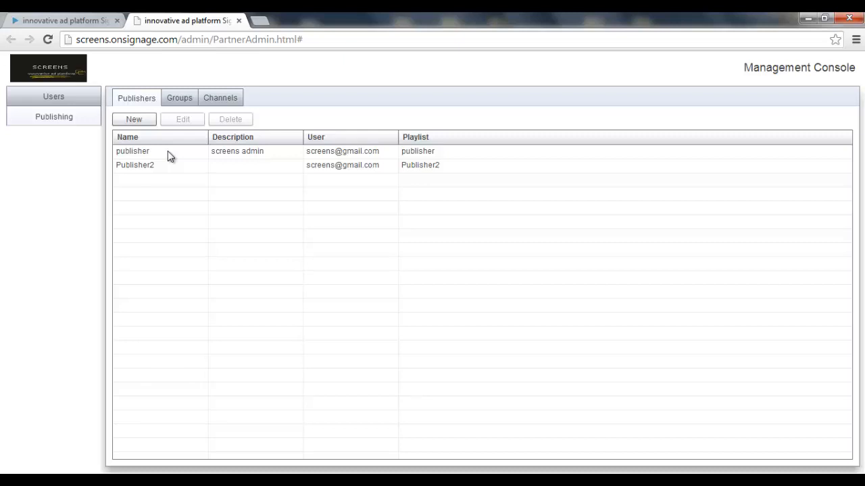
pyautogui.moveTo(181, 161)
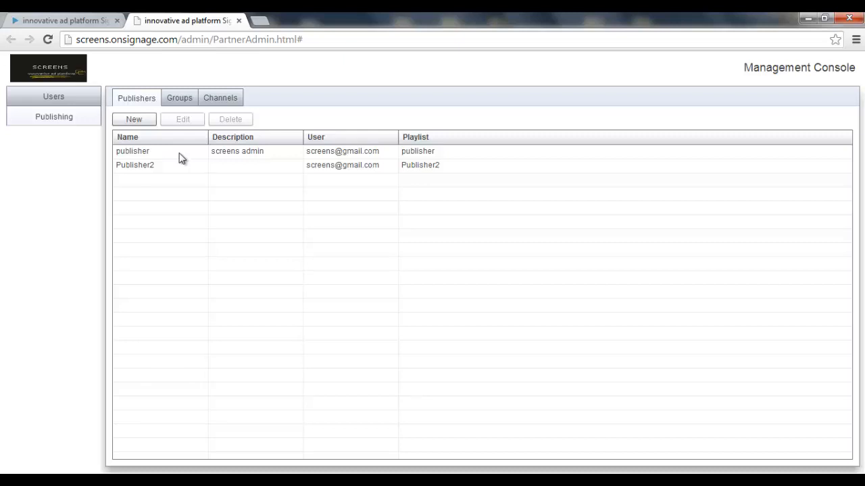
pyautogui.moveTo(185, 158)
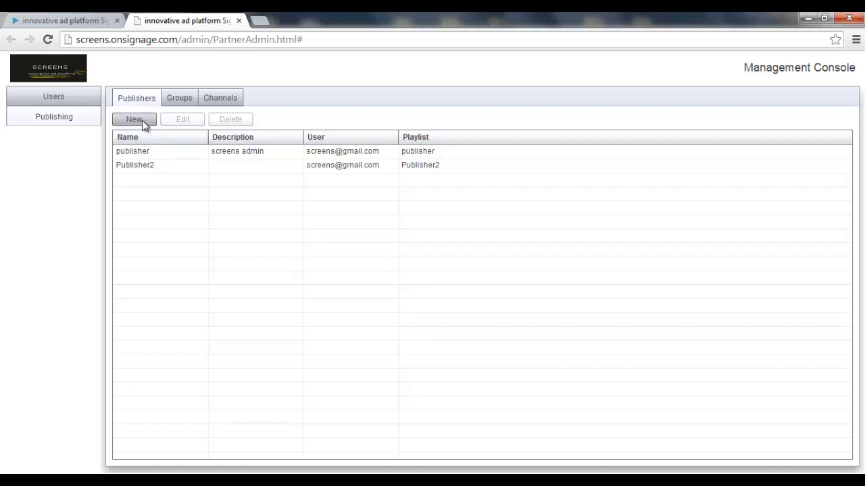
pyautogui.click(134, 119)
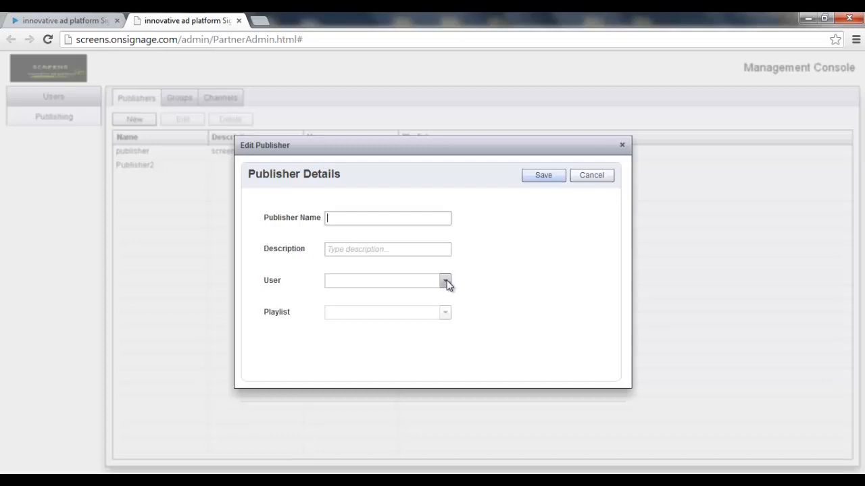
pyautogui.click(446, 280)
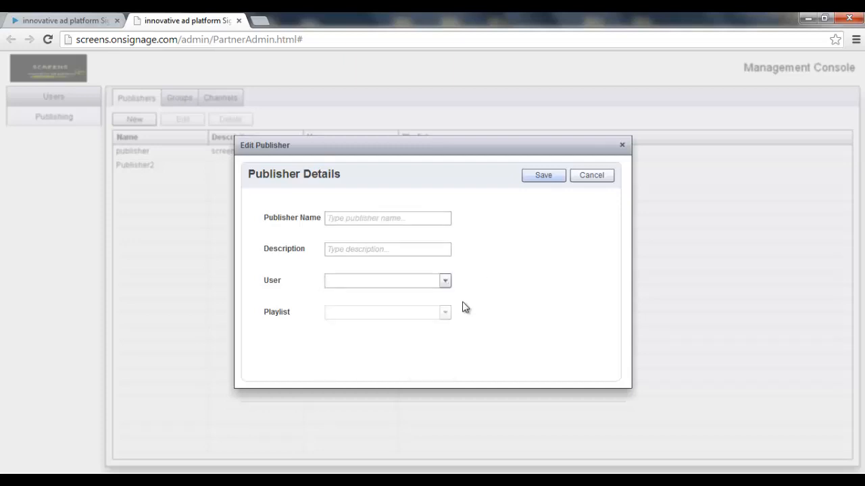
pyautogui.moveTo(345, 320)
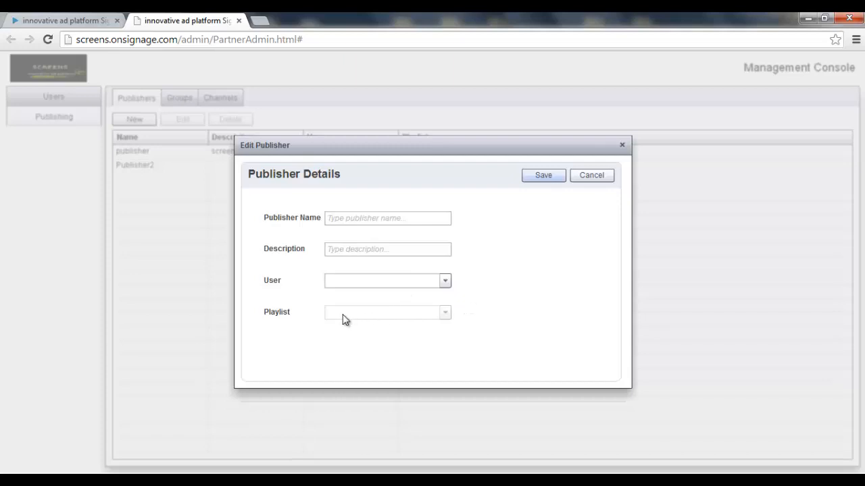
pyautogui.moveTo(358, 320)
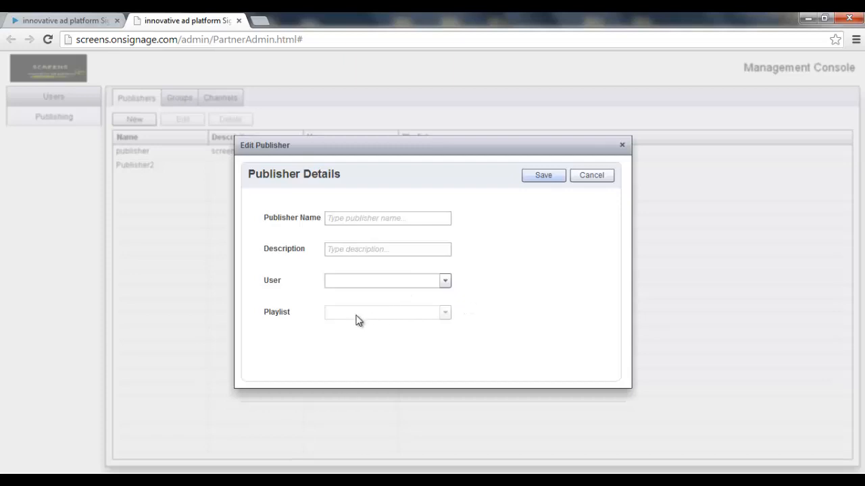
pyautogui.click(382, 281)
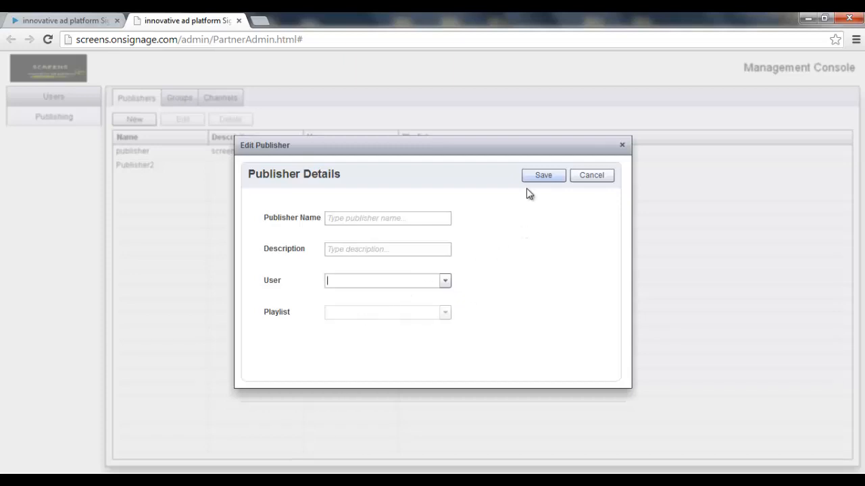
pyautogui.moveTo(591, 175)
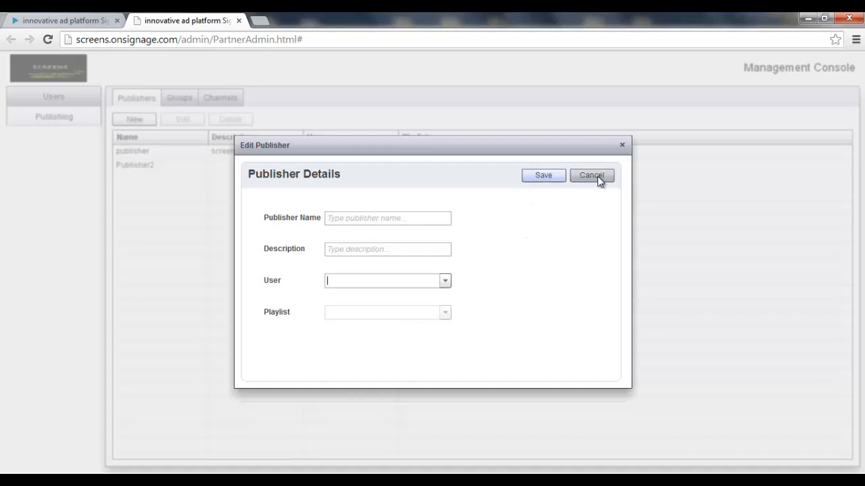
pyautogui.click(591, 175)
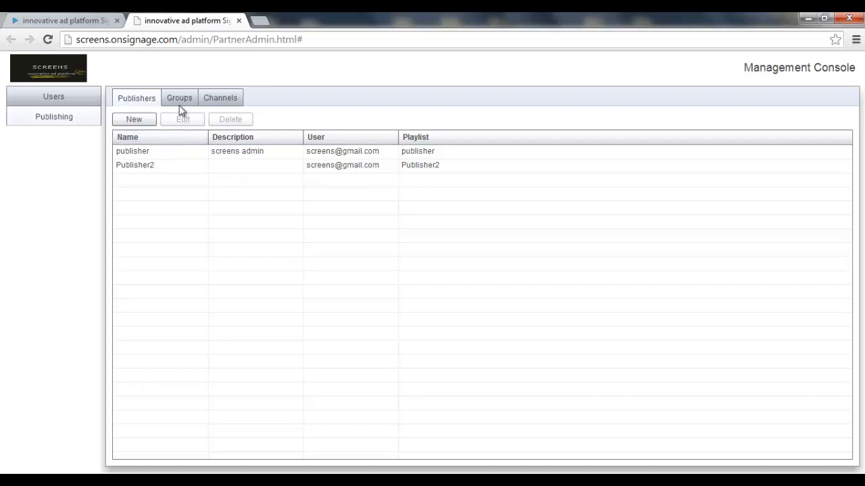
pyautogui.moveTo(134, 119)
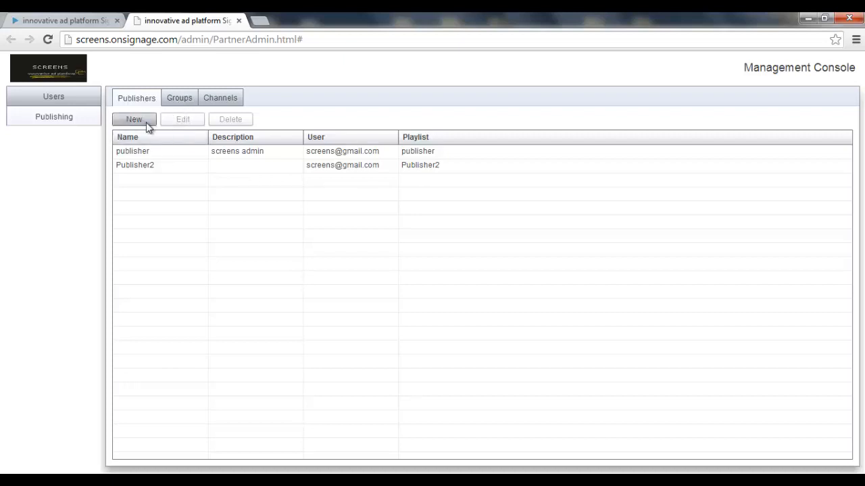
pyautogui.moveTo(193, 151)
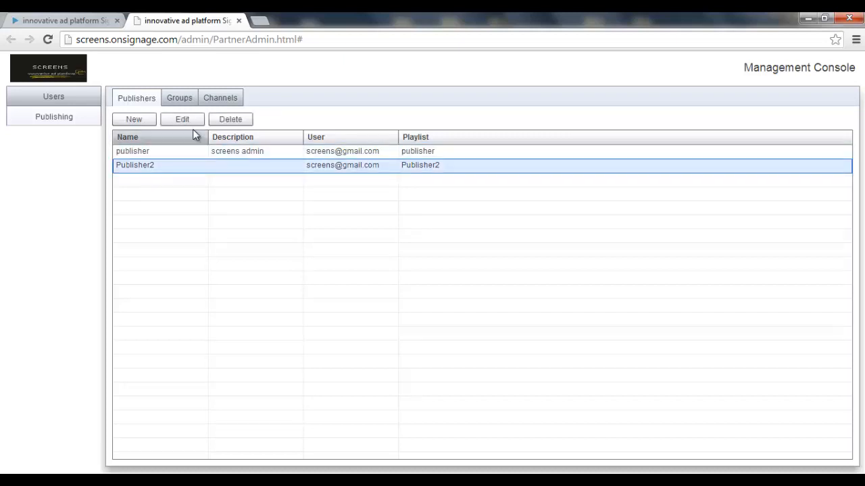
pyautogui.click(181, 119)
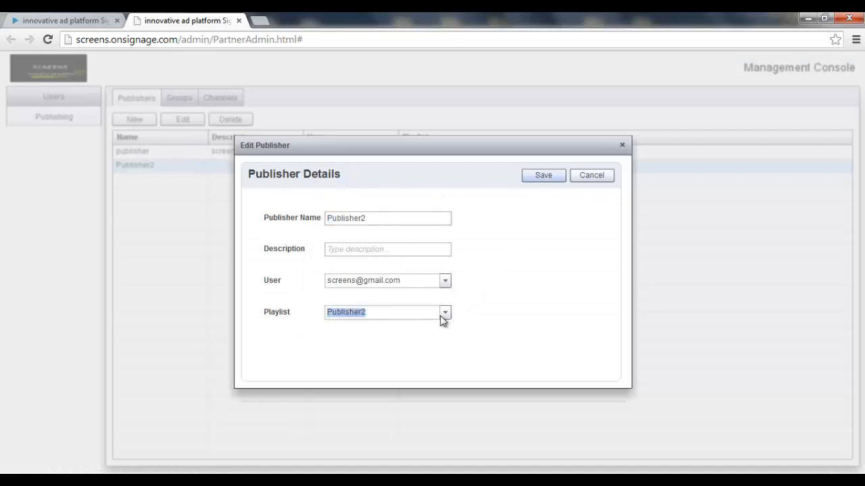
pyautogui.click(445, 311)
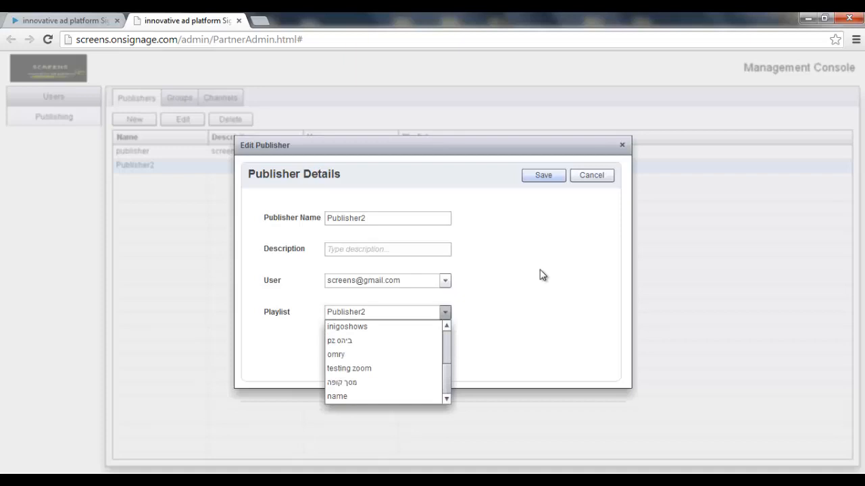
pyautogui.click(591, 175)
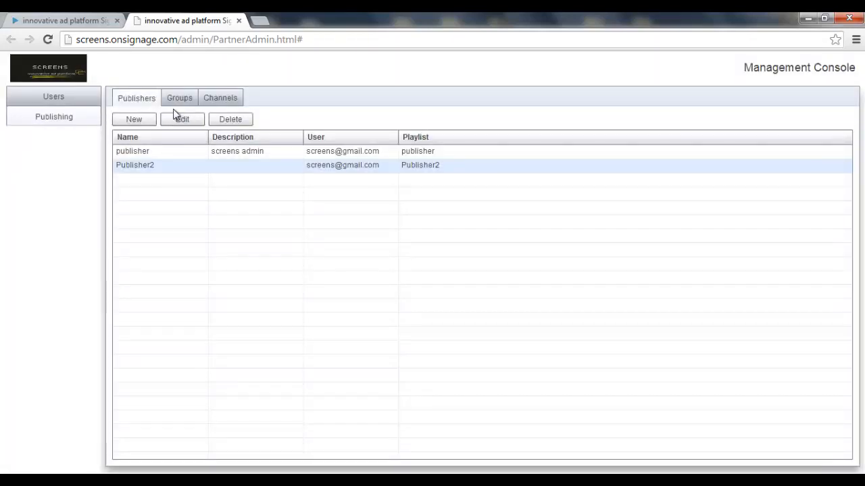
pyautogui.click(179, 98)
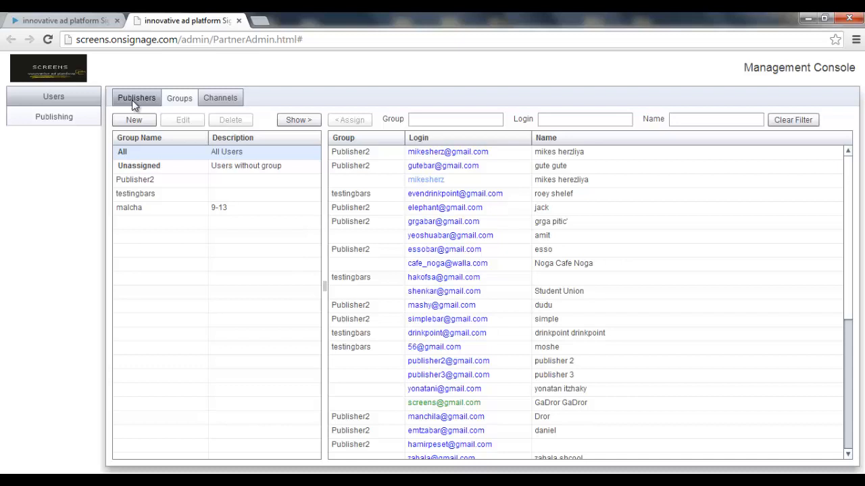
pyautogui.moveTo(139, 101)
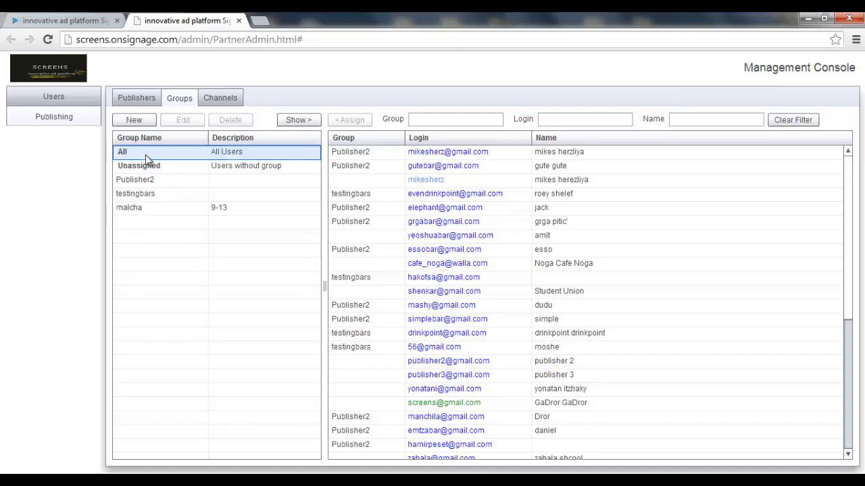
pyautogui.click(138, 166)
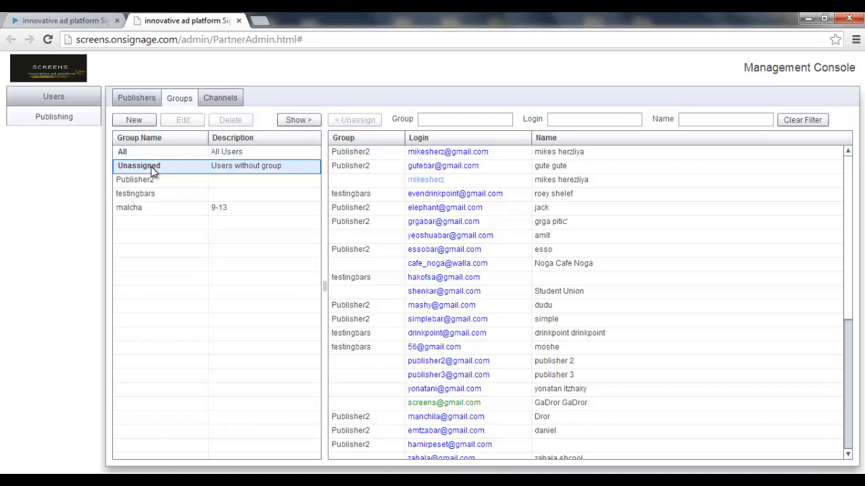
pyautogui.click(135, 194)
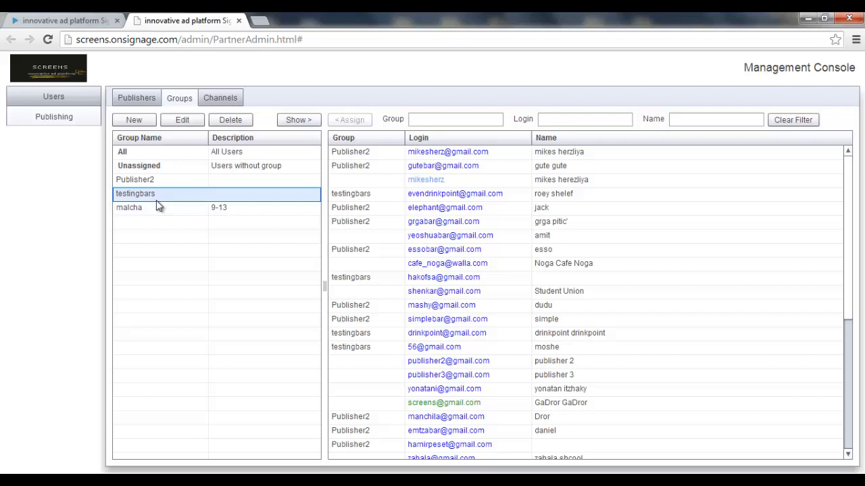
pyautogui.click(129, 208)
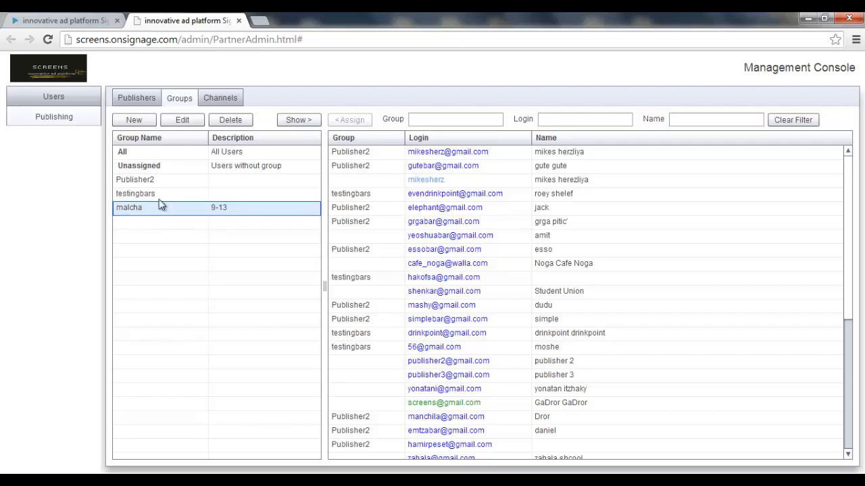
pyautogui.moveTo(133, 120)
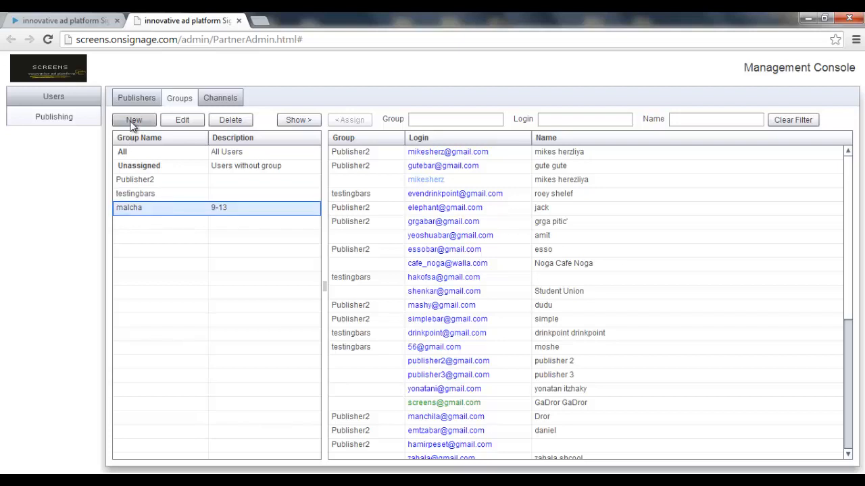
pyautogui.click(134, 120)
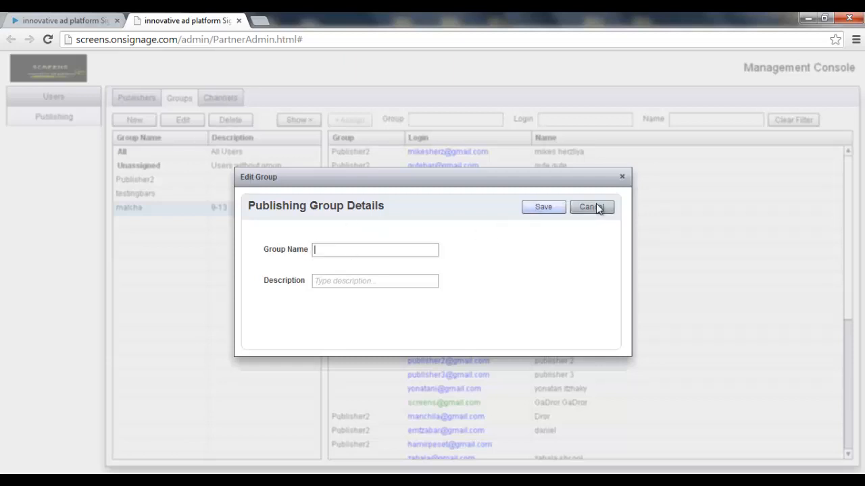
pyautogui.click(591, 207)
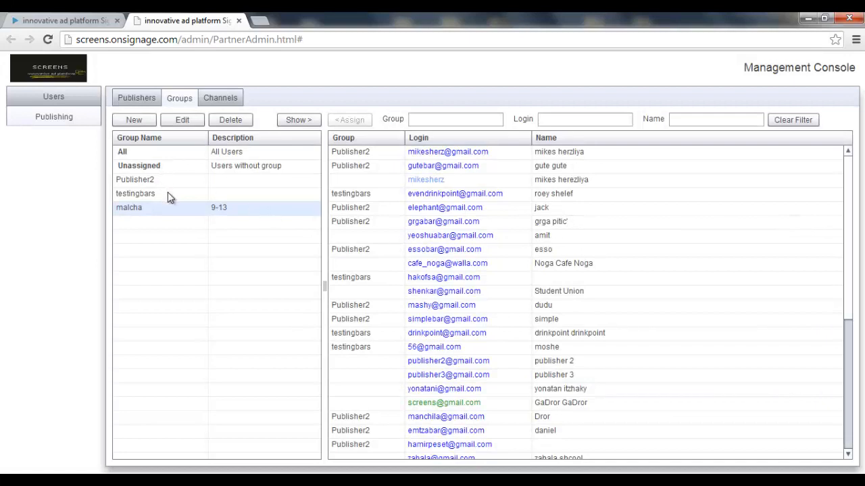
pyautogui.click(135, 194)
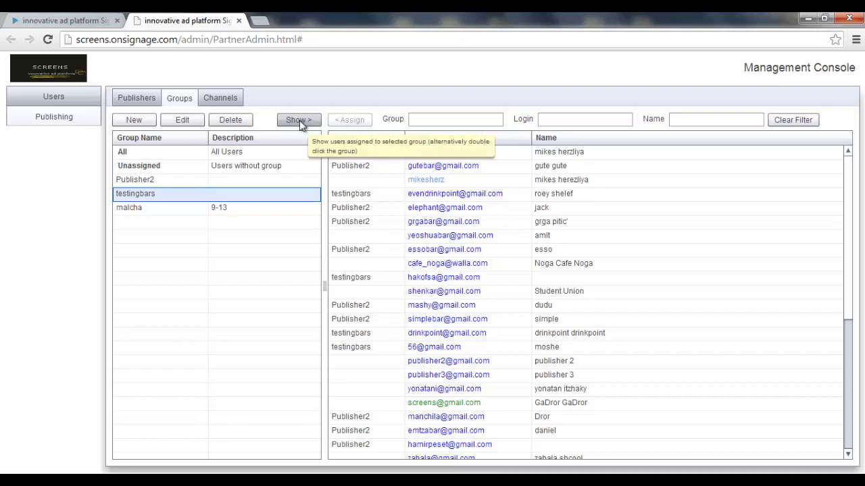
# List testingbars' members, then select the malcha and testingbars groups.
pyautogui.click(298, 119)
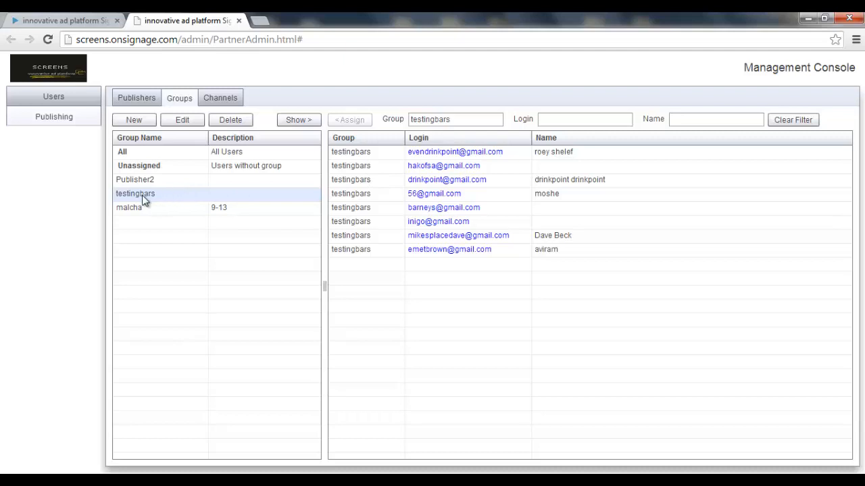
pyautogui.moveTo(142, 204)
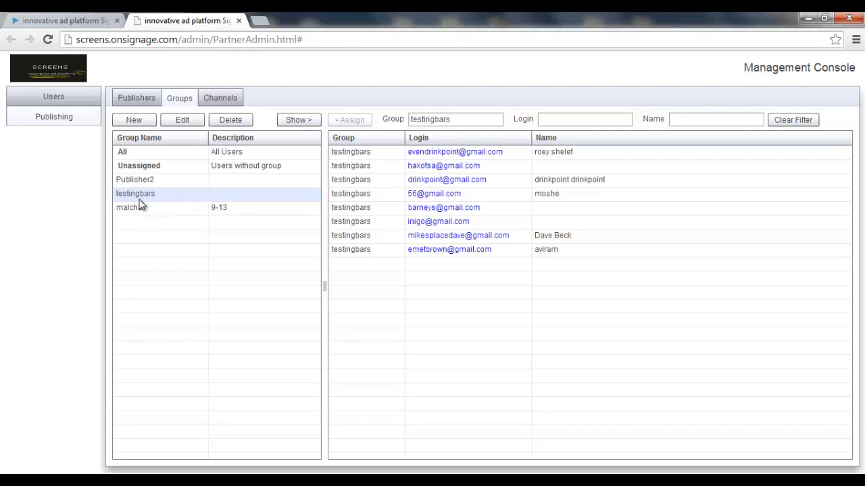
pyautogui.click(129, 207)
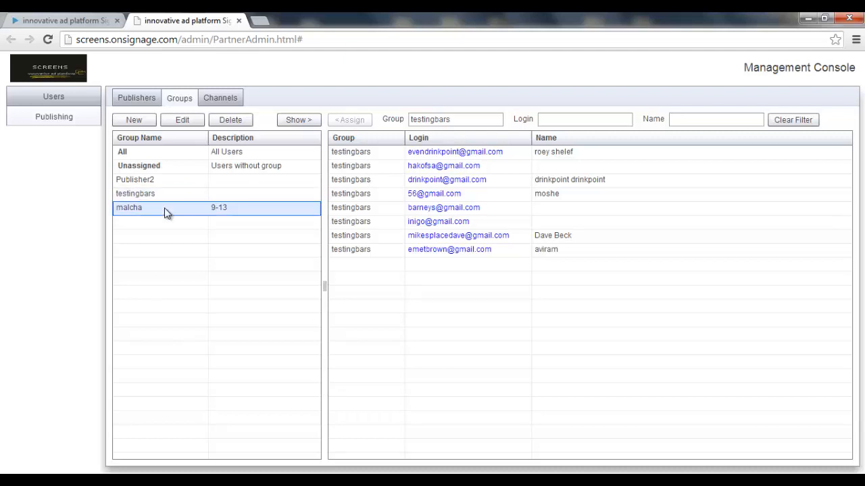
pyautogui.moveTo(142, 215)
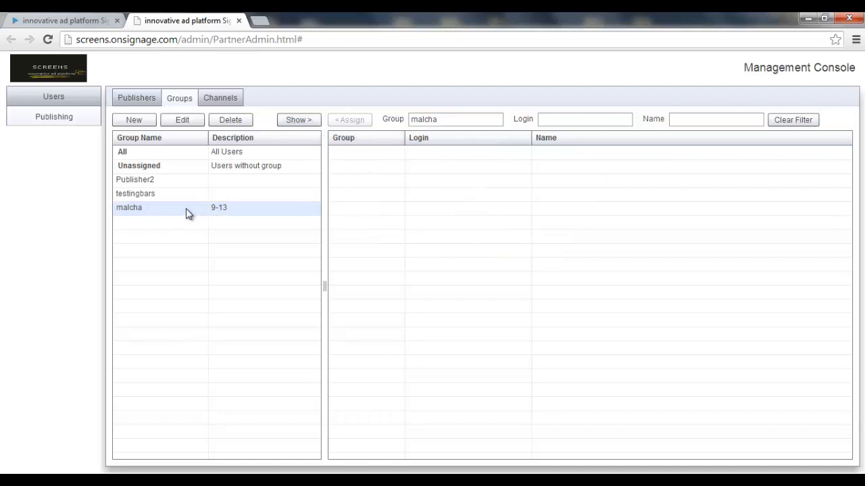
pyautogui.moveTo(514, 206)
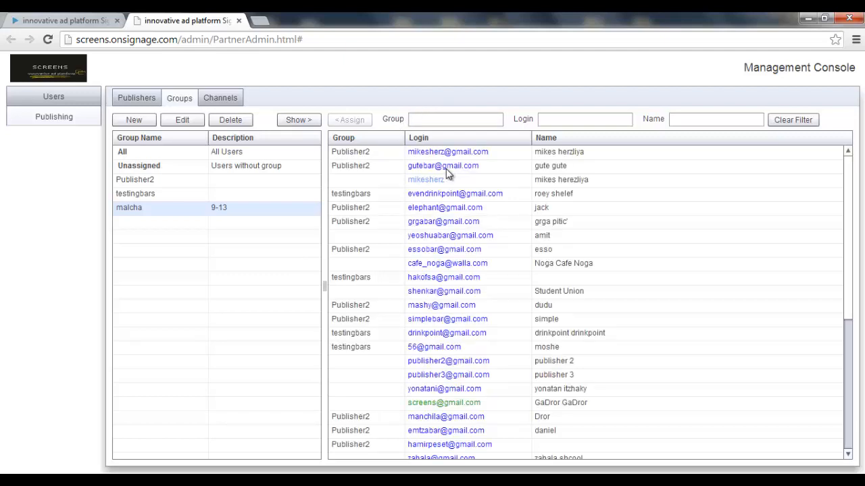
pyautogui.click(160, 194)
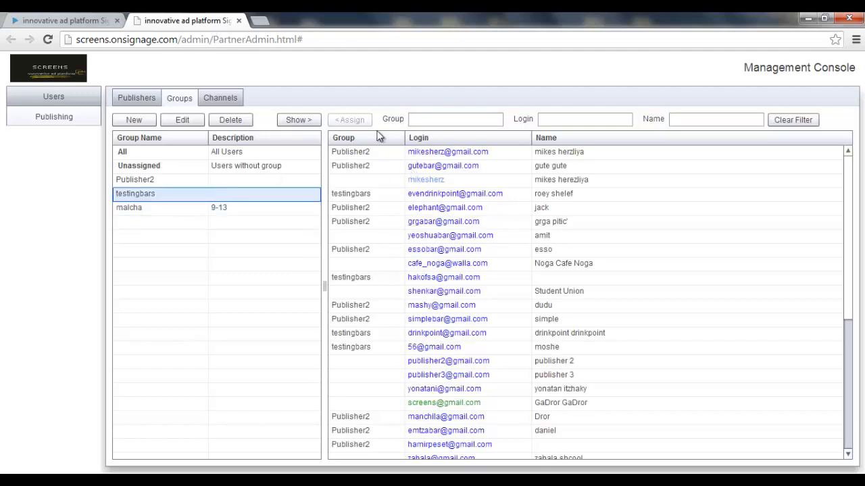
# Show the users in the Unassigned group, those belonging to no group.
pyautogui.click(456, 119)
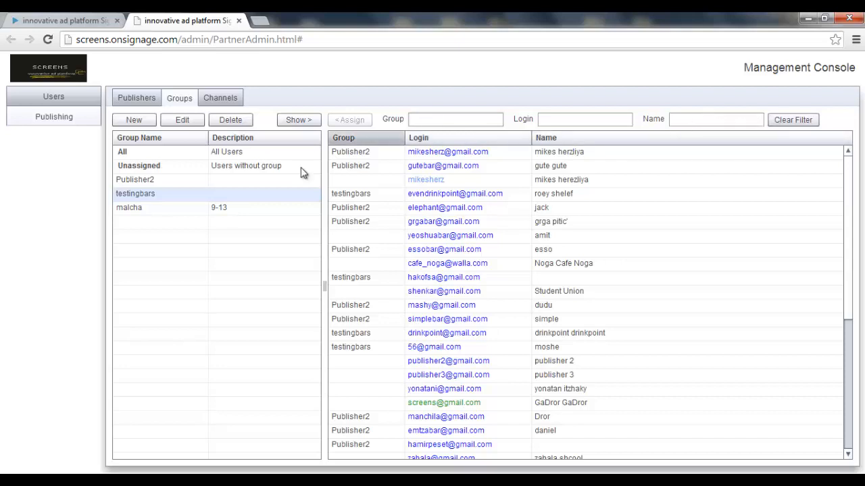
pyautogui.click(138, 166)
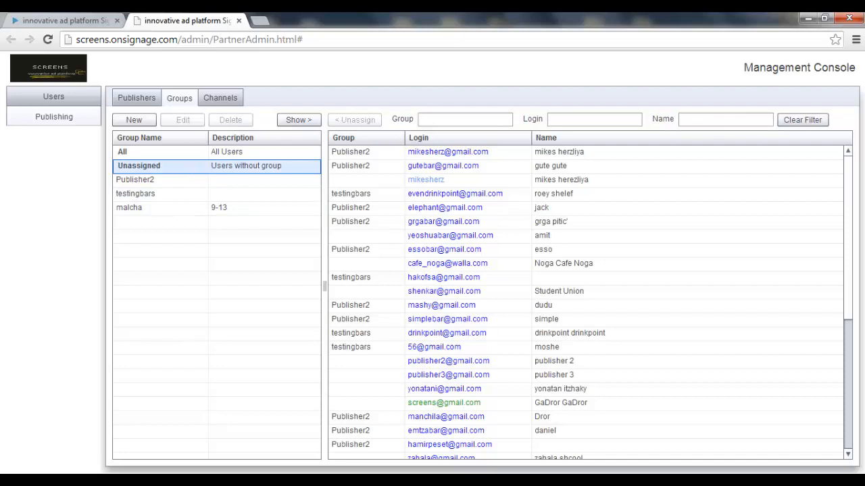
pyautogui.click(298, 119)
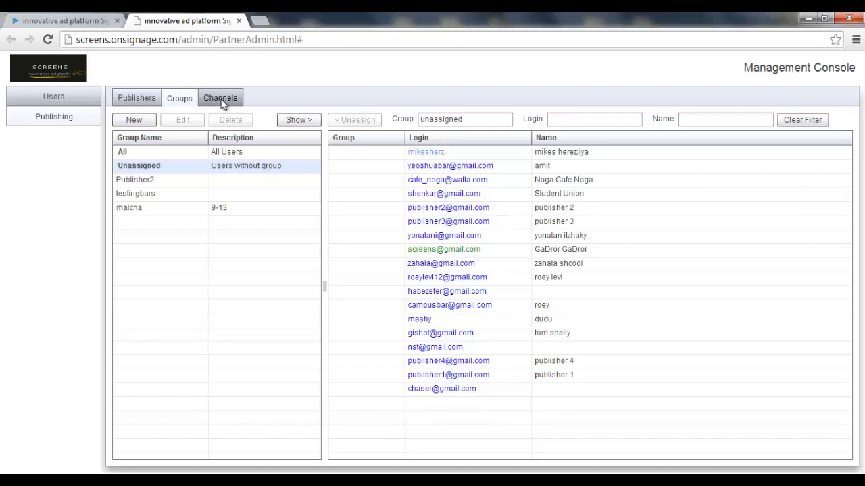
# View the screenstest channel's testingbars group and publisher, and cancel a new-channel form.
pyautogui.click(220, 98)
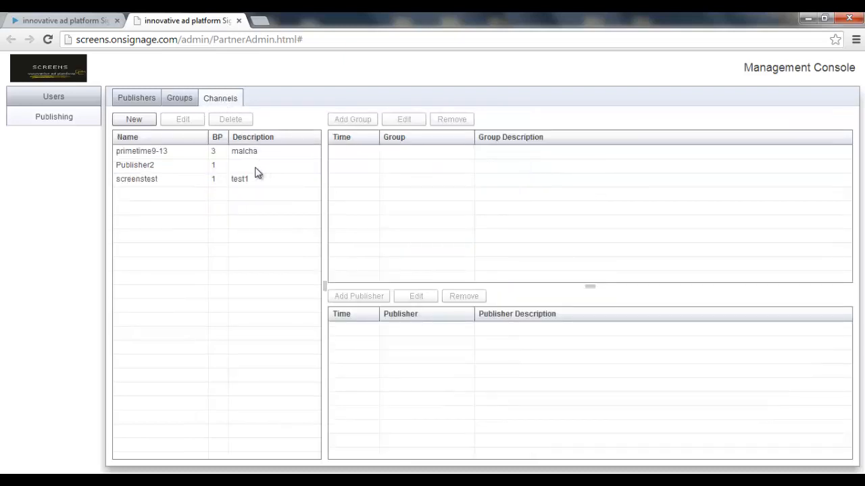
pyautogui.moveTo(157, 166)
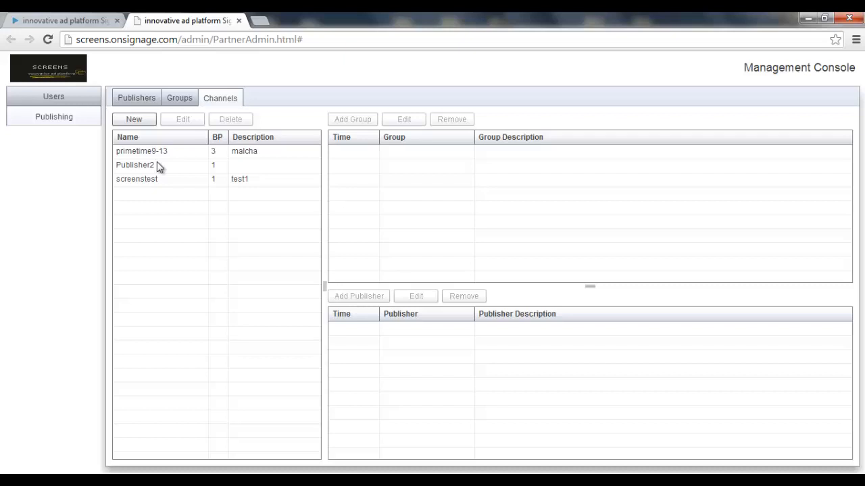
pyautogui.moveTo(160, 168)
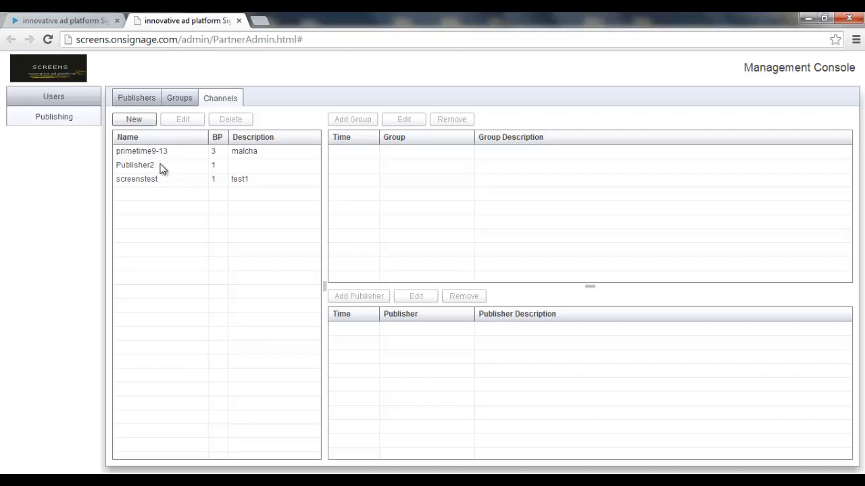
pyautogui.click(136, 178)
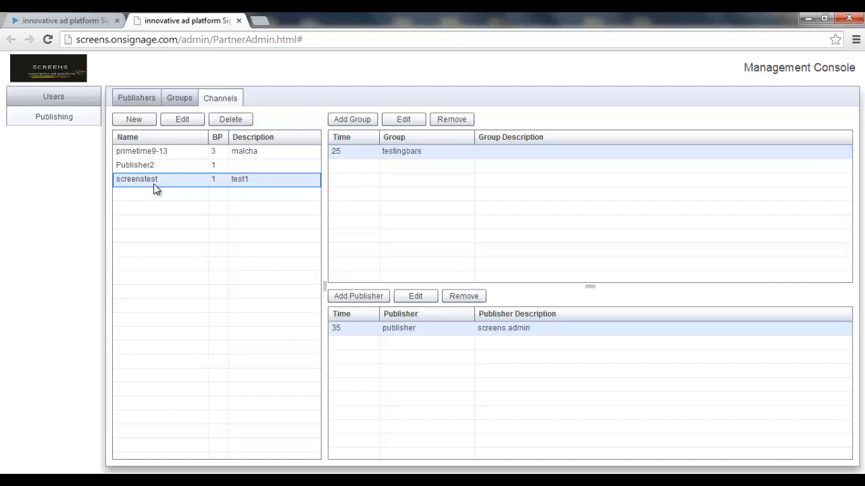
pyautogui.moveTo(314, 162)
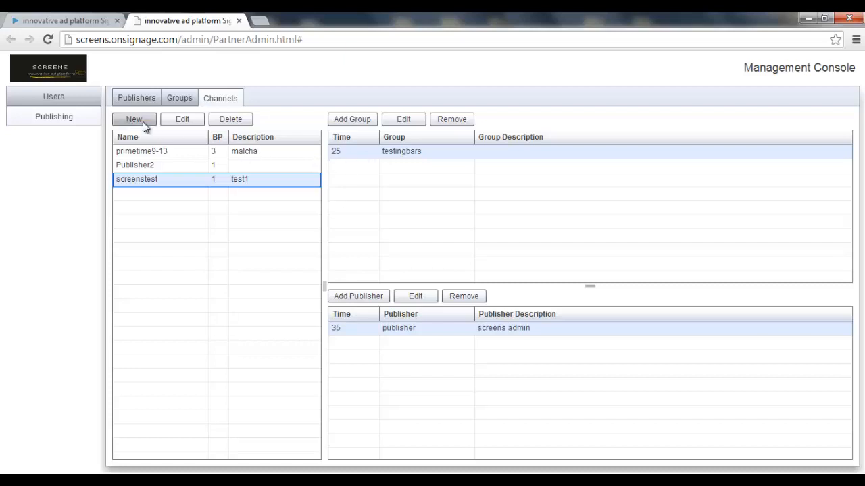
pyautogui.click(134, 119)
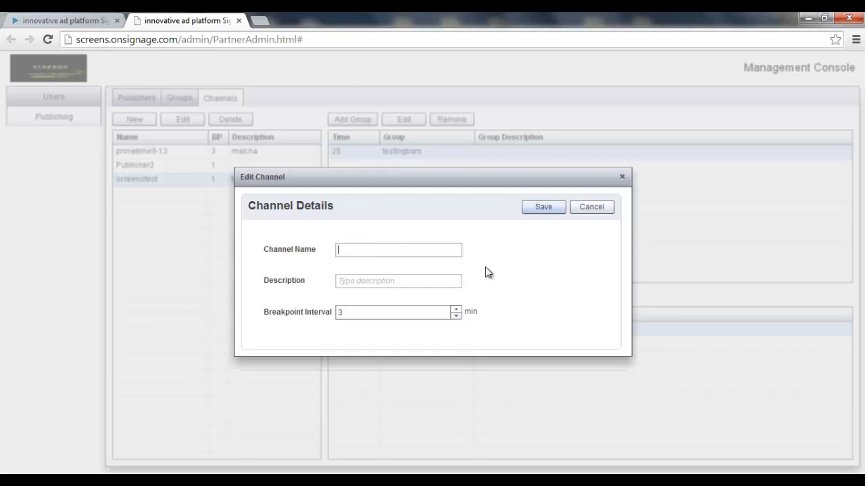
pyautogui.moveTo(591, 207)
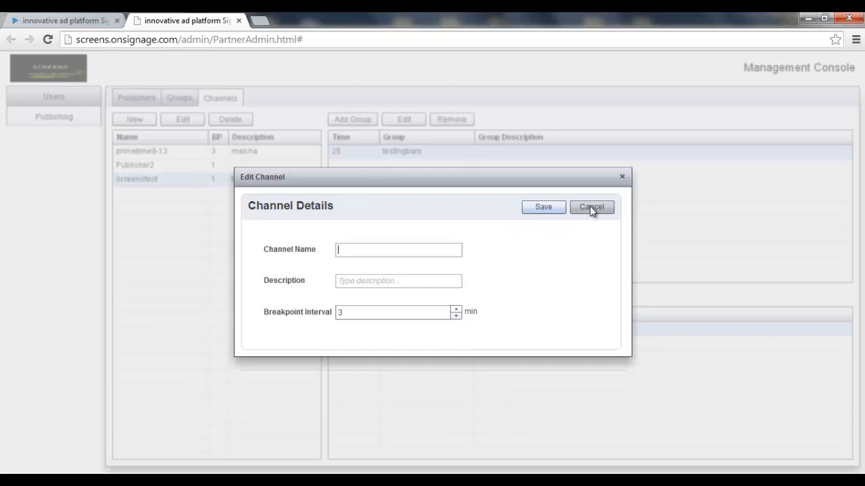
pyautogui.click(591, 207)
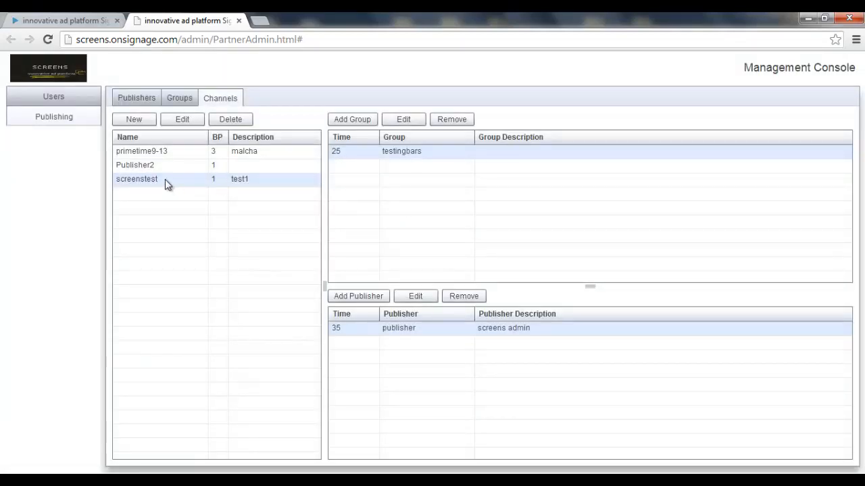
pyautogui.click(137, 179)
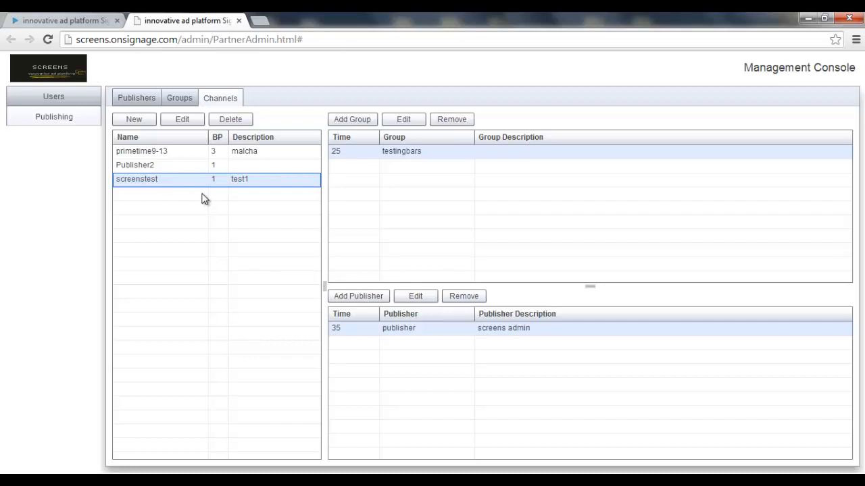
pyautogui.moveTo(292, 188)
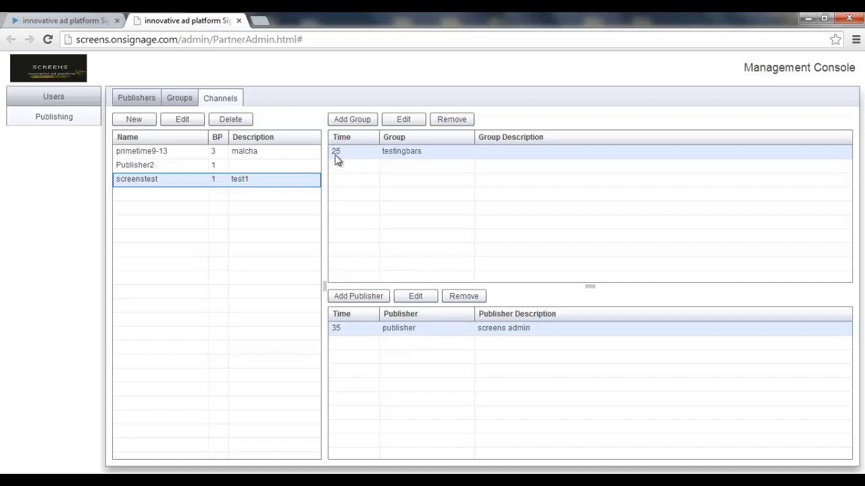
pyautogui.moveTo(342, 152)
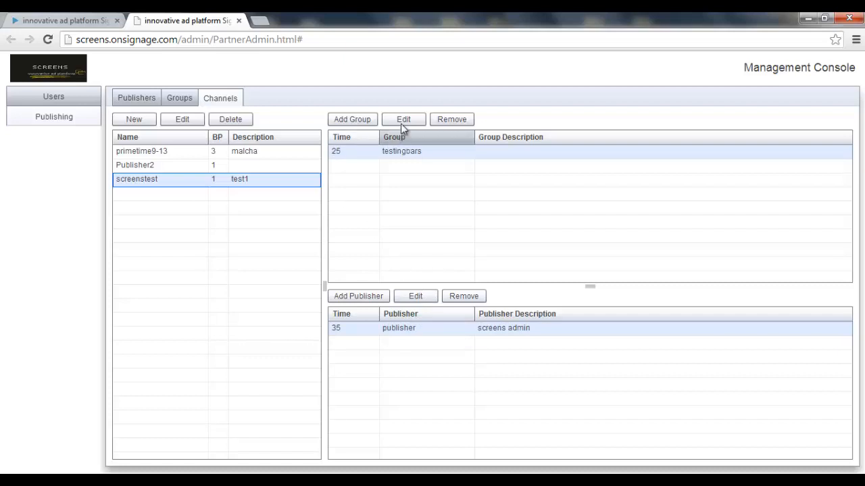
pyautogui.click(403, 119)
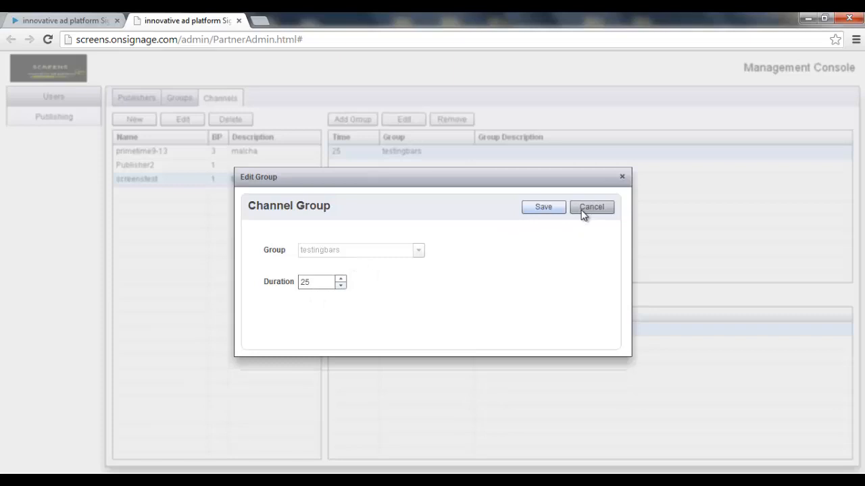
pyautogui.click(591, 207)
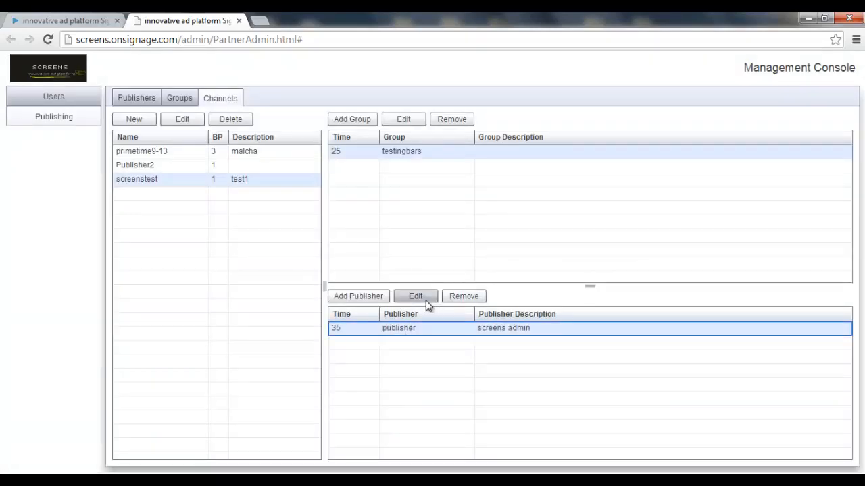
pyautogui.click(415, 296)
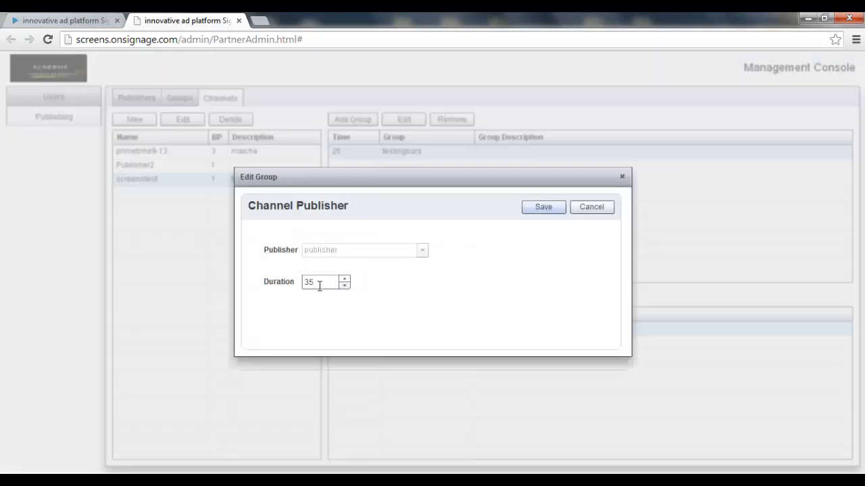
pyautogui.click(543, 207)
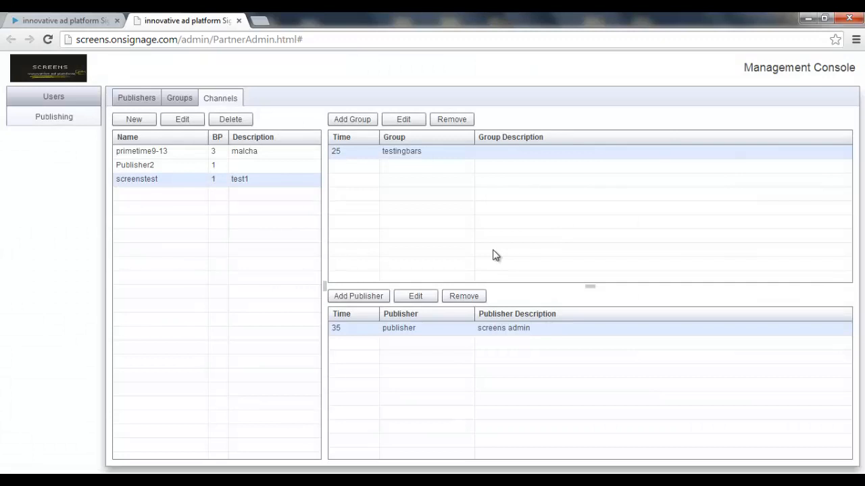
pyautogui.moveTo(377, 169)
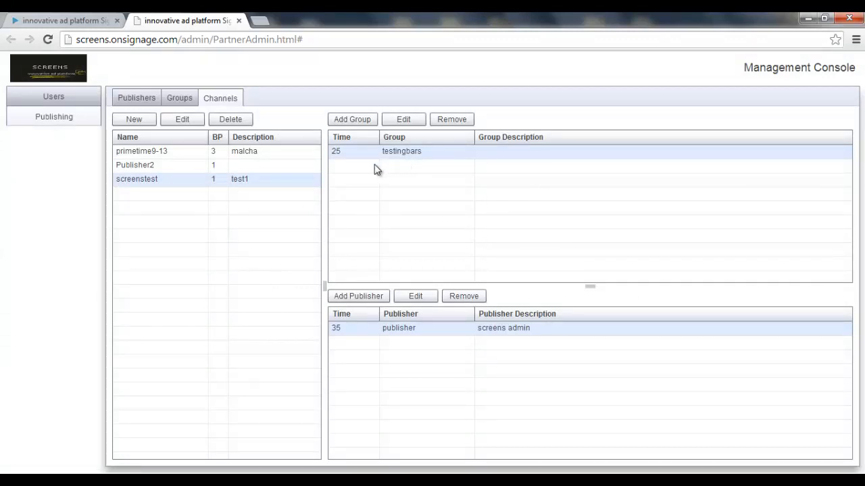
pyautogui.moveTo(358, 162)
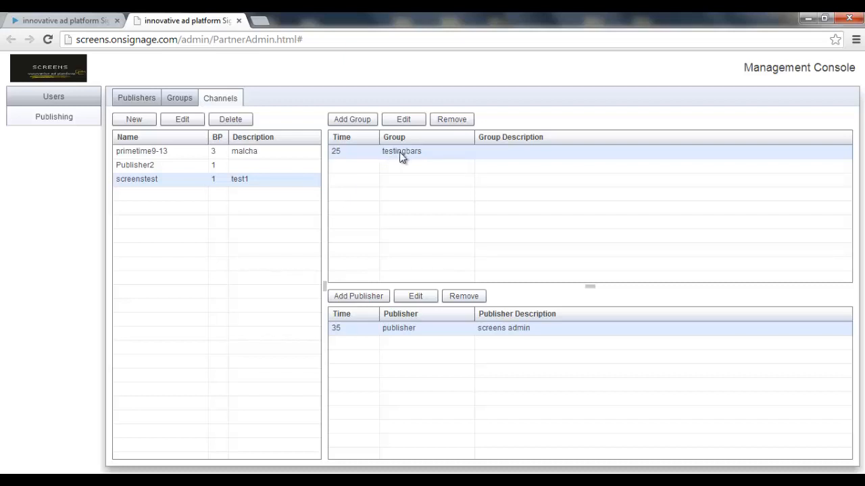
pyautogui.moveTo(350, 160)
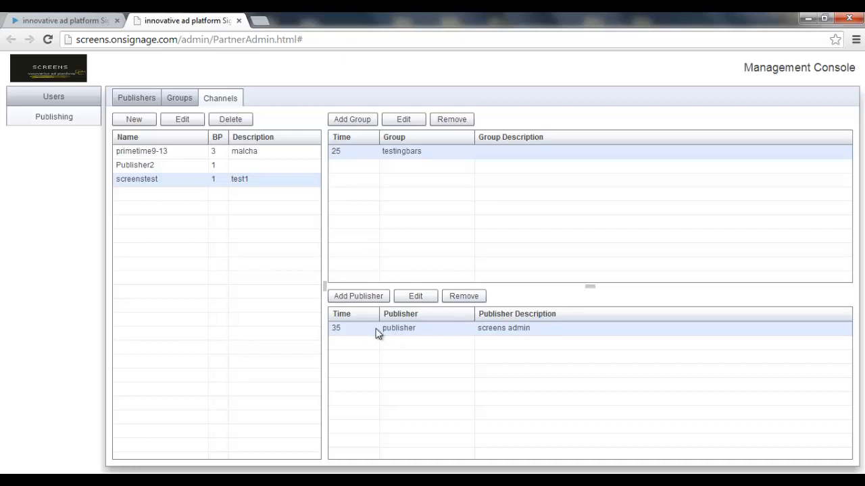
pyautogui.moveTo(395, 333)
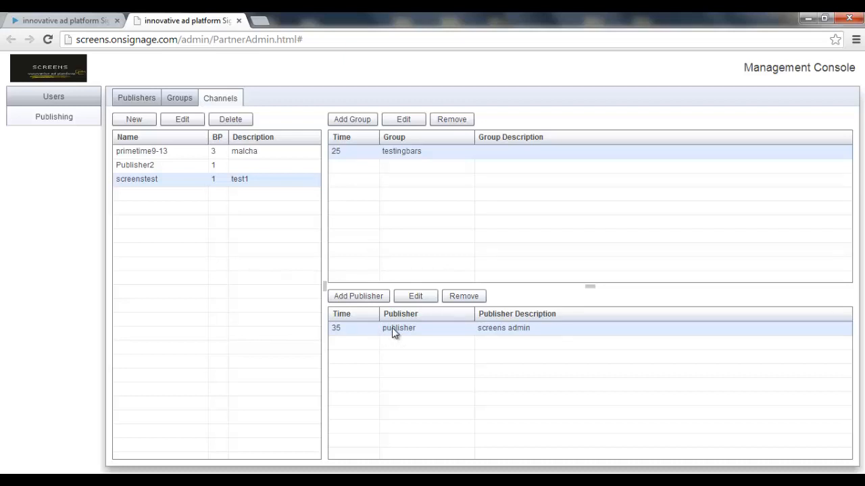
pyautogui.moveTo(407, 334)
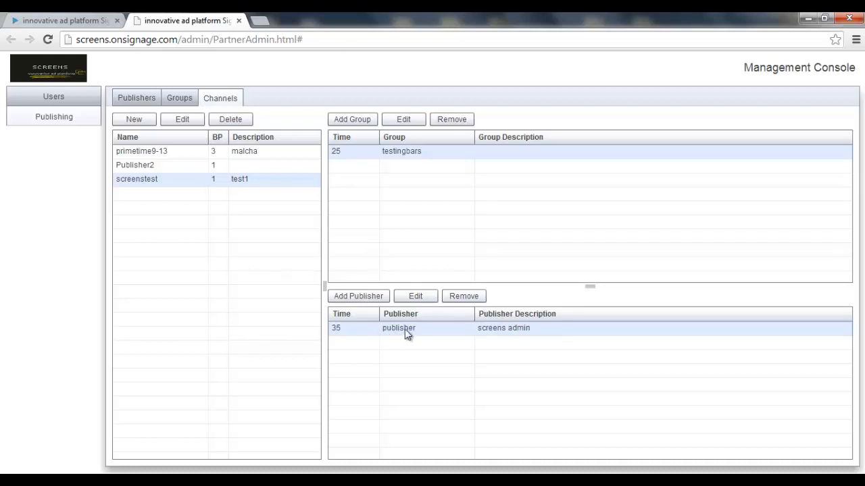
pyautogui.moveTo(342, 336)
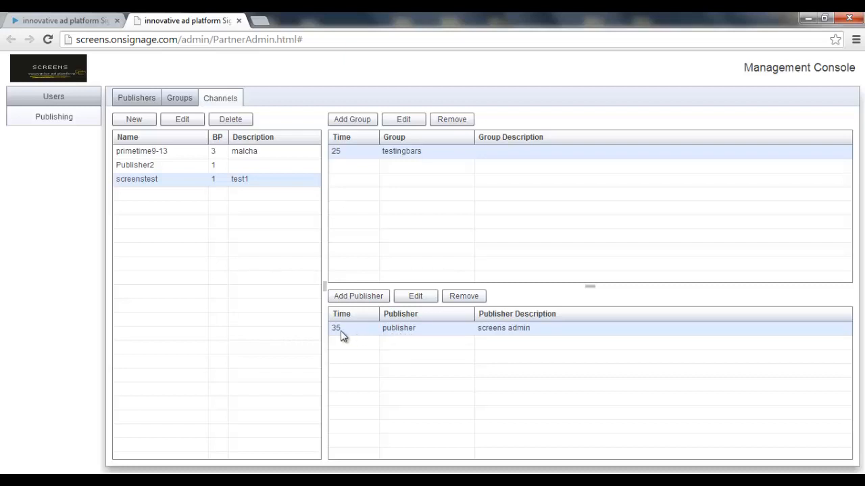
pyautogui.moveTo(346, 343)
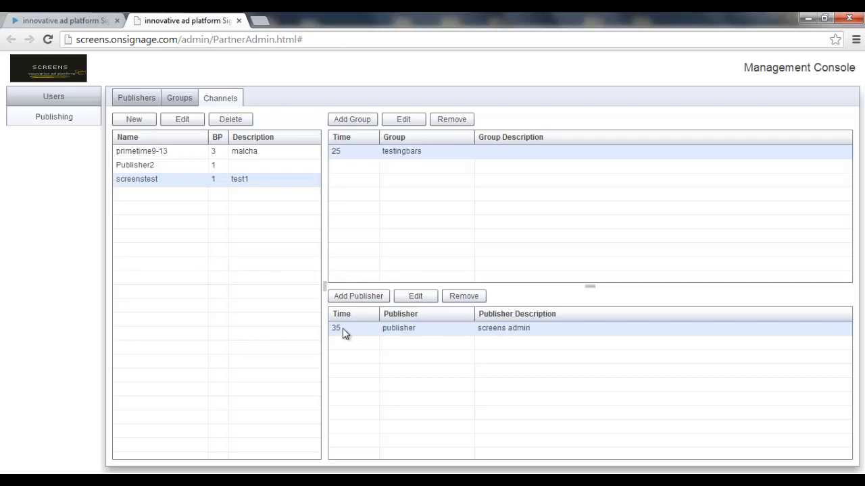
pyautogui.moveTo(361, 348)
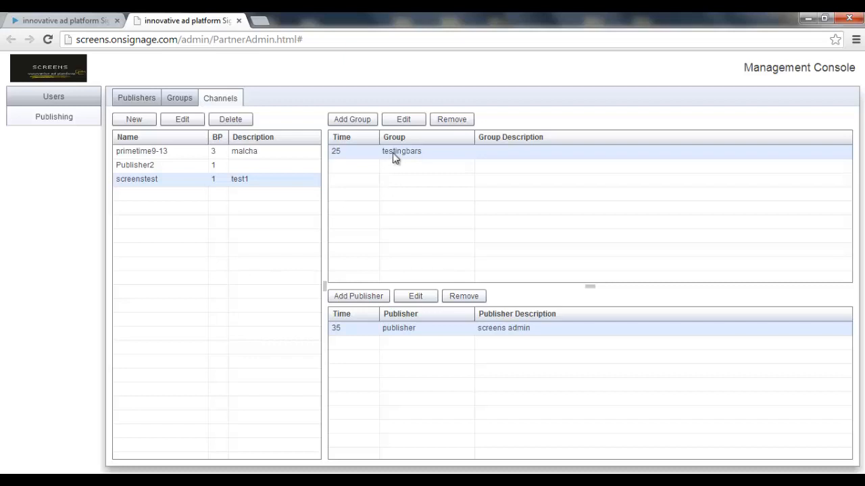
pyautogui.moveTo(394, 159)
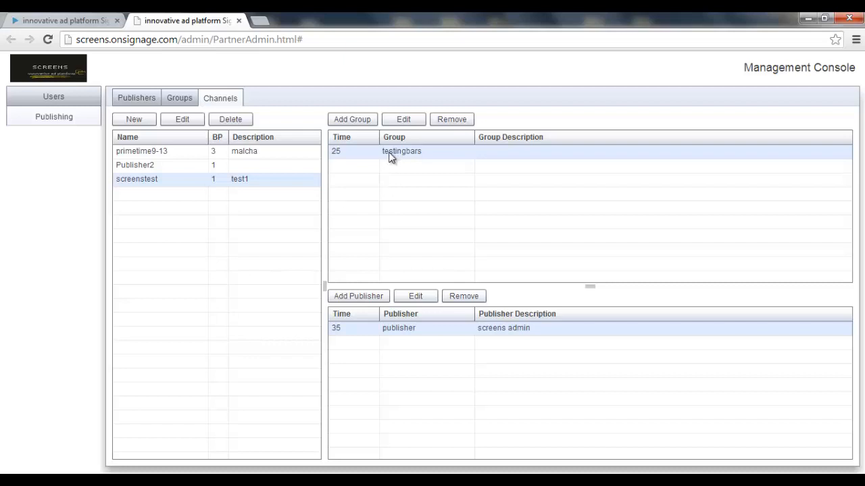
pyautogui.moveTo(397, 159)
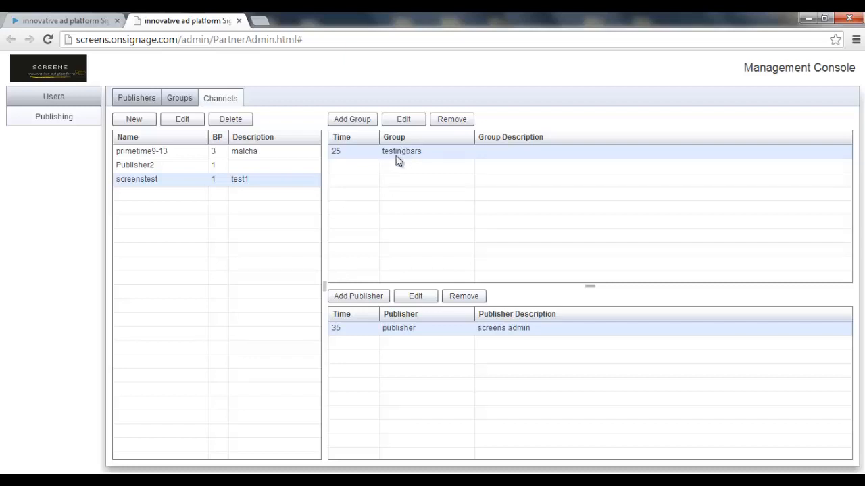
pyautogui.moveTo(365, 334)
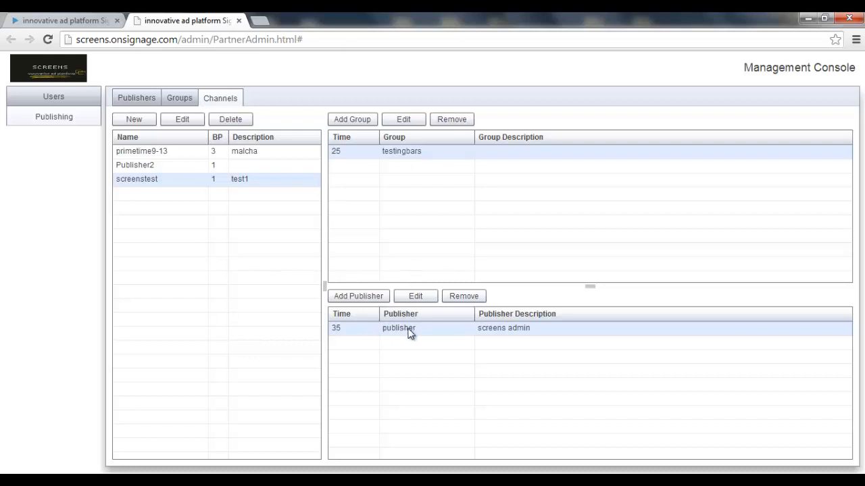
pyautogui.moveTo(341, 152)
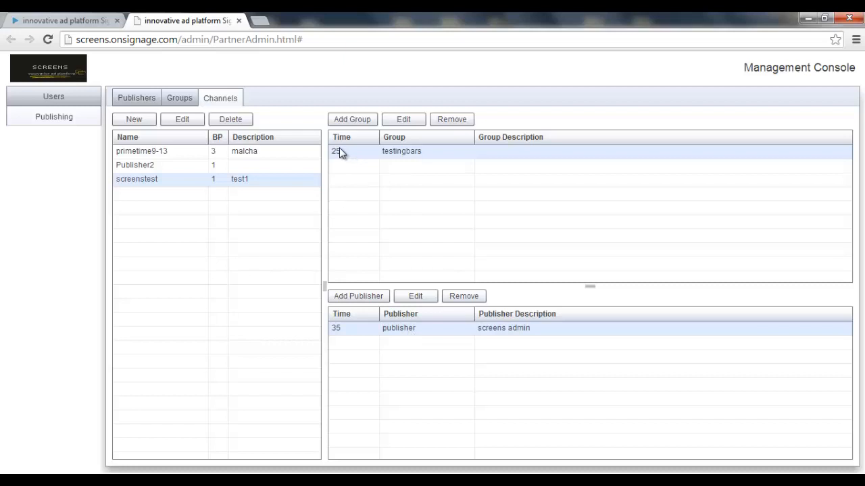
pyautogui.moveTo(394, 163)
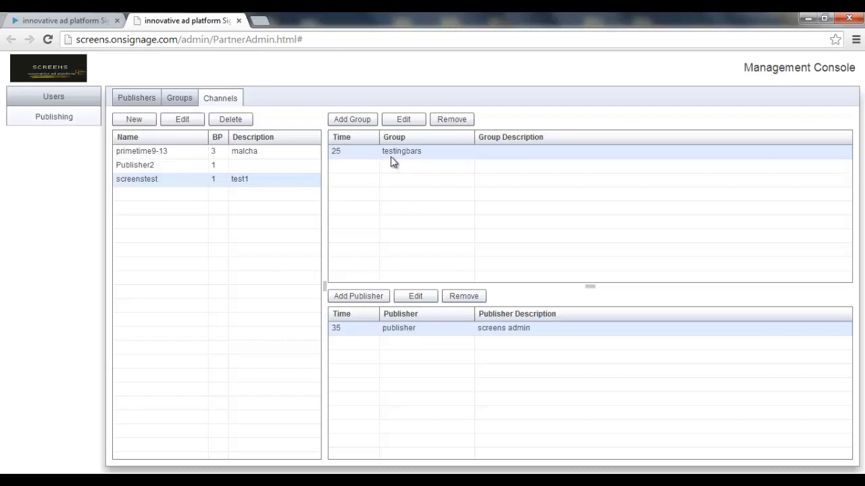
pyautogui.moveTo(395, 167)
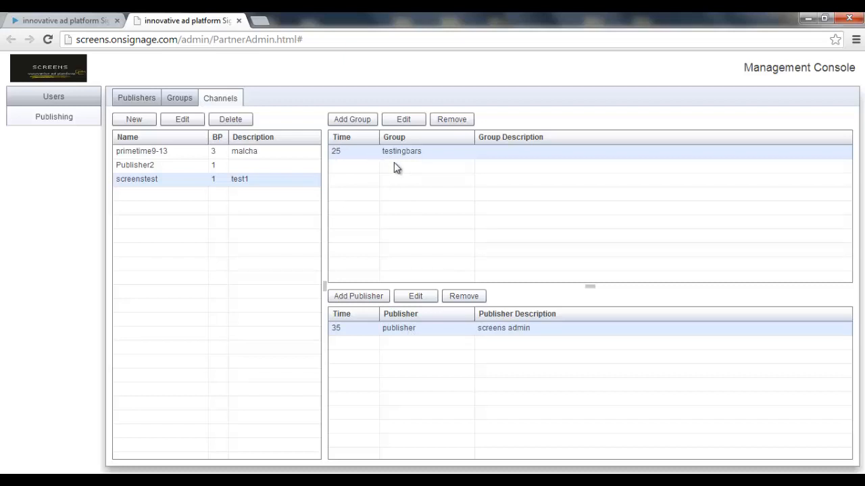
pyautogui.moveTo(356, 167)
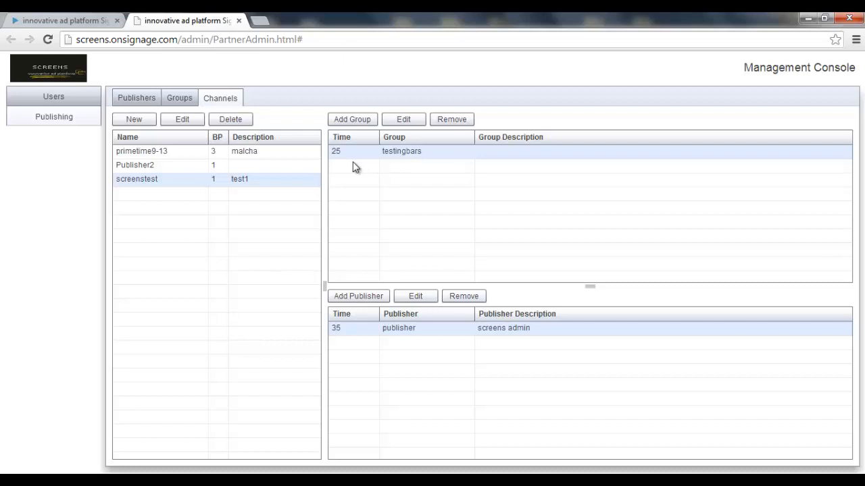
pyautogui.moveTo(347, 157)
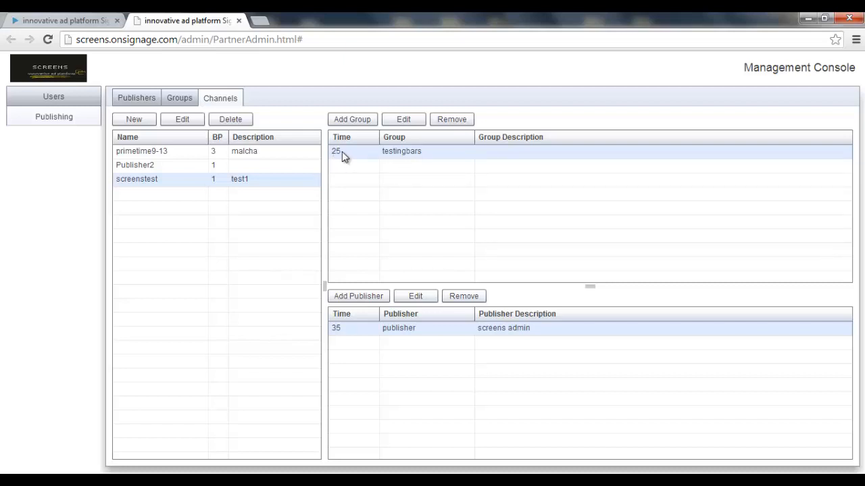
pyautogui.moveTo(351, 155)
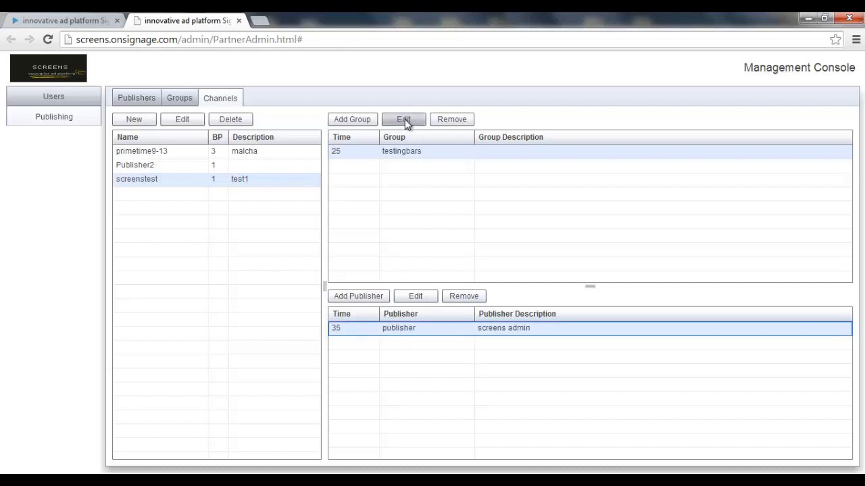
# Change the testingbars group duration in screenstest from 25 to 45 and save.
pyautogui.click(403, 119)
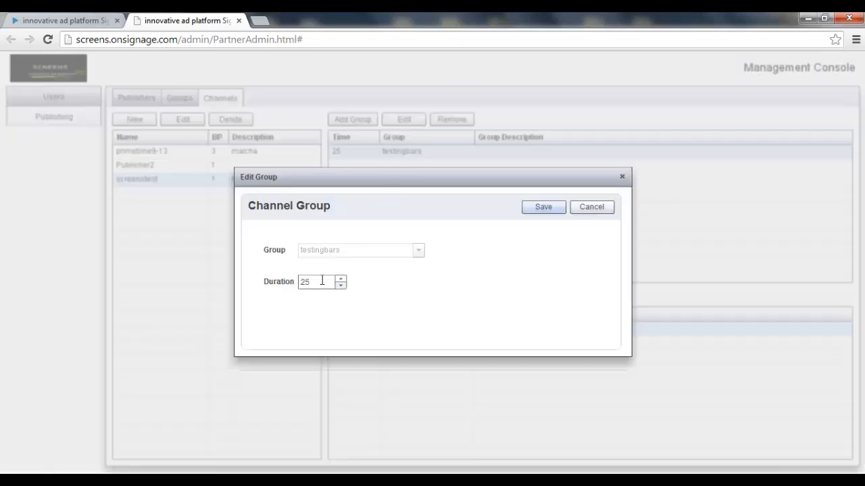
pyautogui.tripleClick(311, 282)
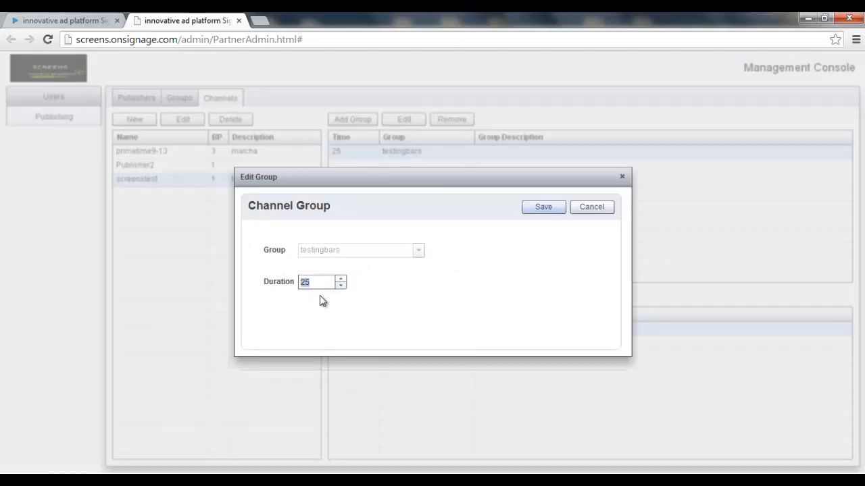
pyautogui.write('45')
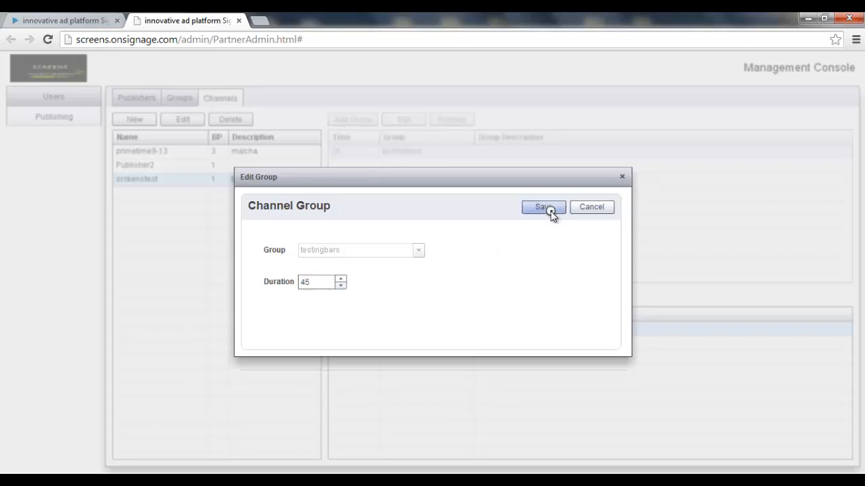
pyautogui.click(542, 207)
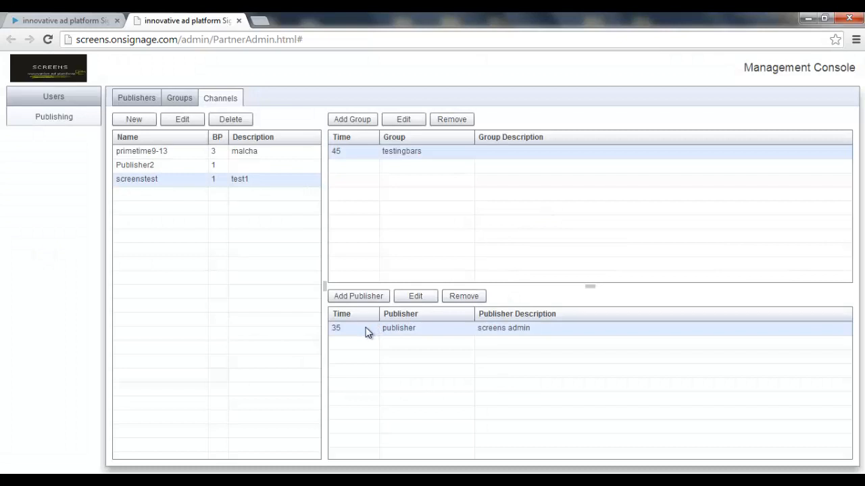
# Set the screenstest channel's publisher duration to 10 and save.
pyautogui.click(398, 327)
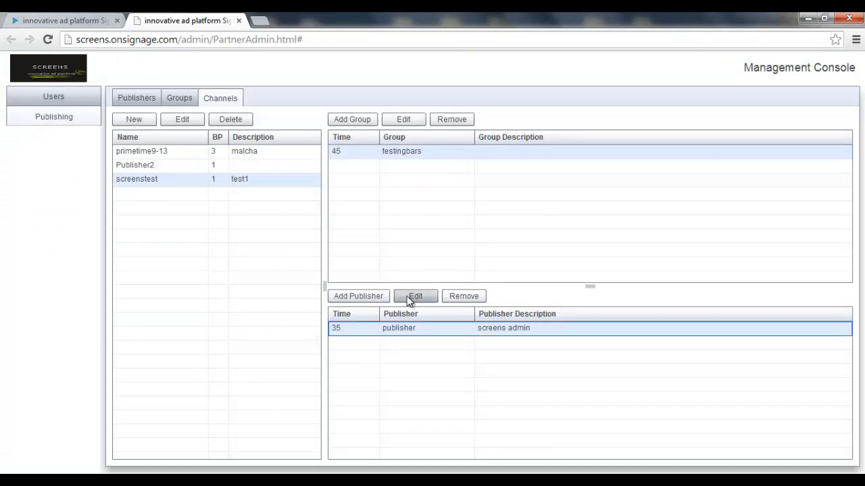
pyautogui.click(415, 296)
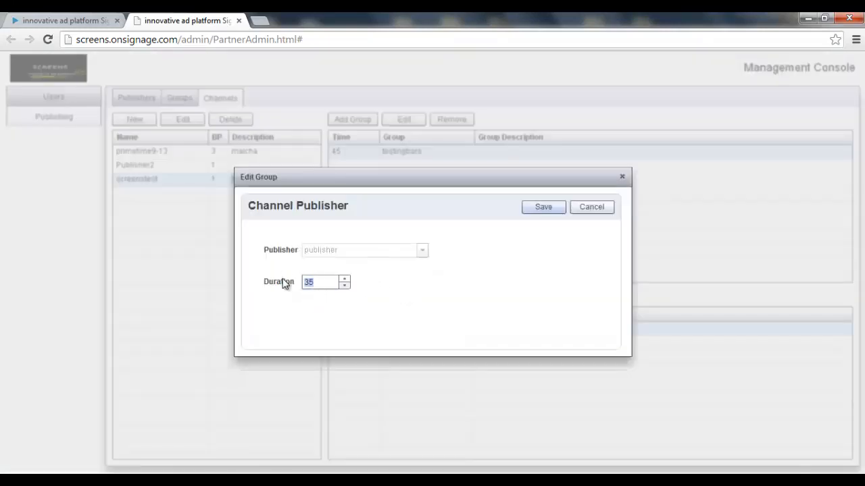
pyautogui.write('10')
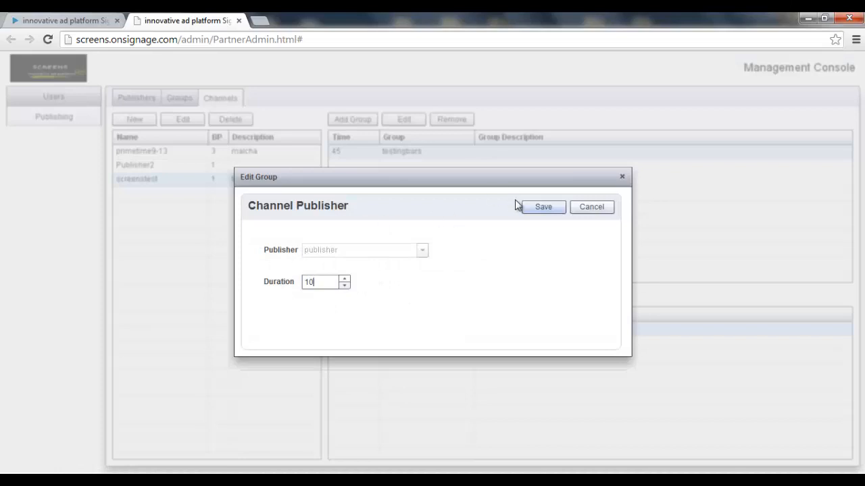
pyautogui.click(543, 206)
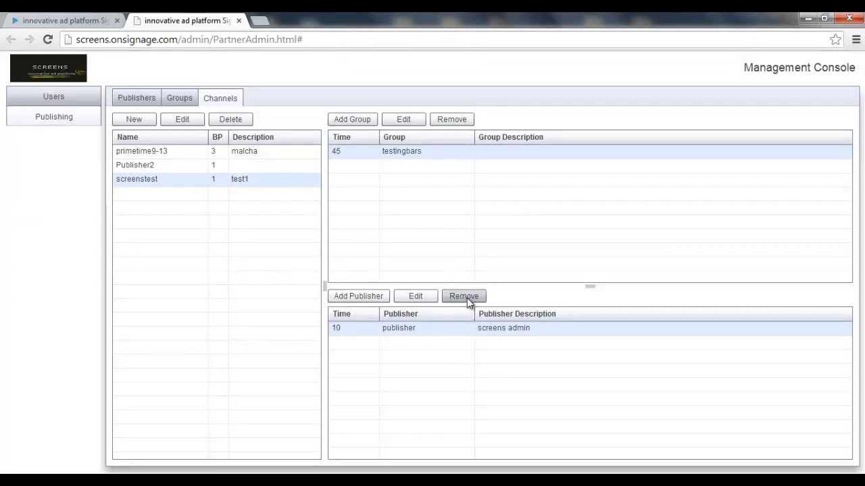
pyautogui.moveTo(452, 119)
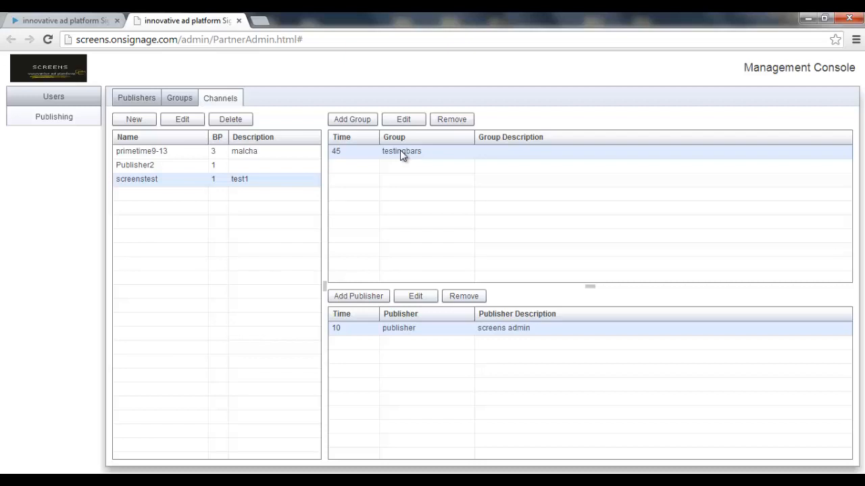
pyautogui.moveTo(429, 171)
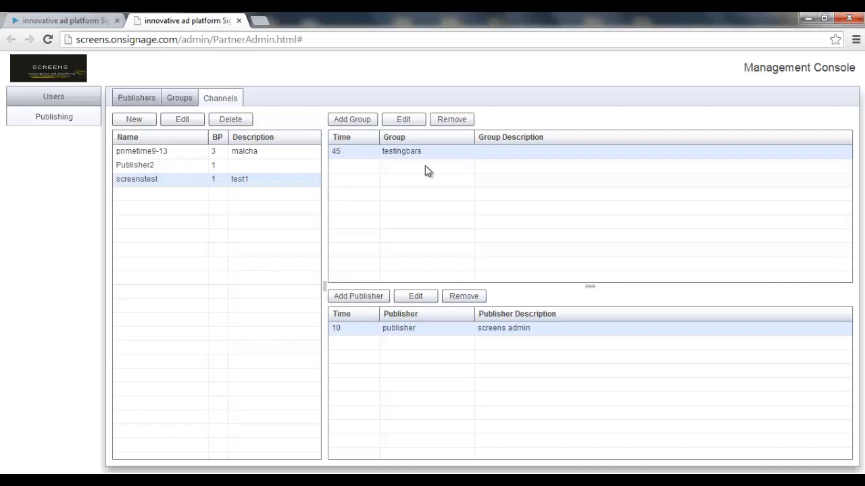